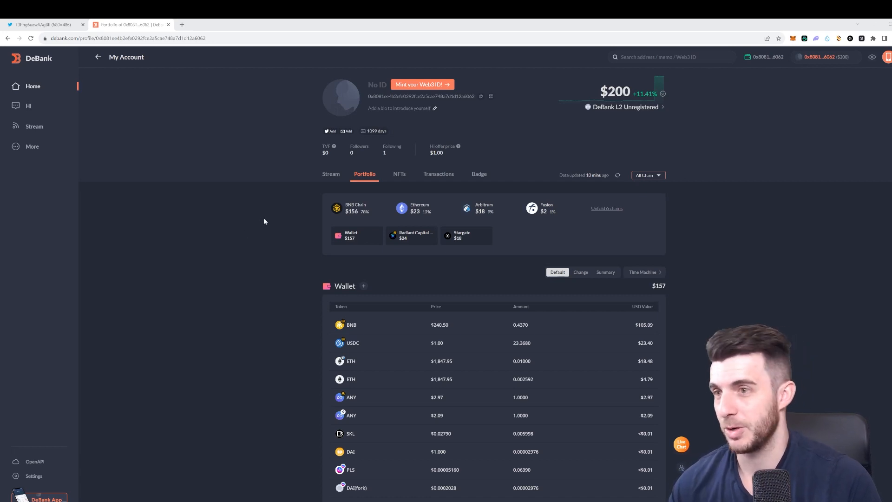
Go to the Web3 ID settings page showing the $96 mint option
scroll("down", 3)
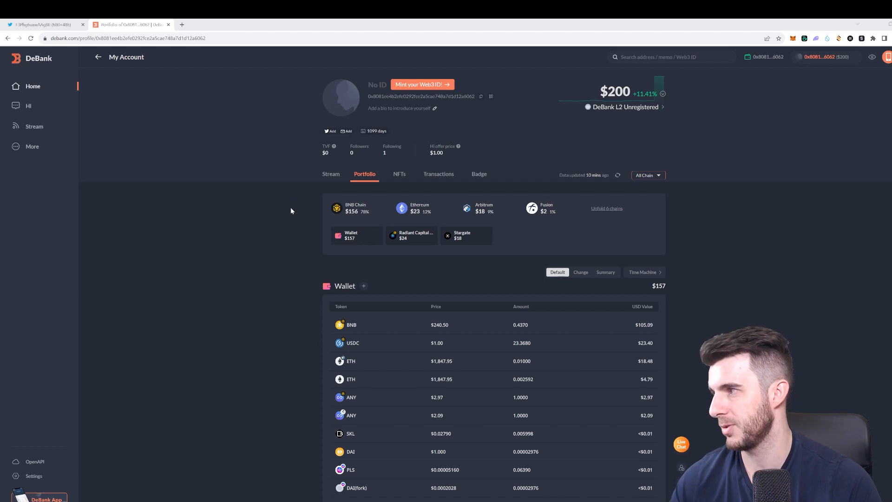
mouse_move(274, 129)
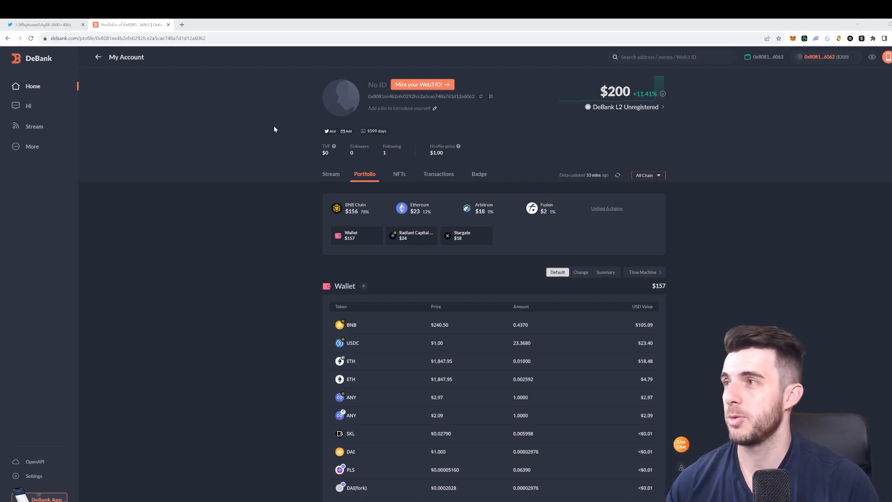
mouse_move(183, 260)
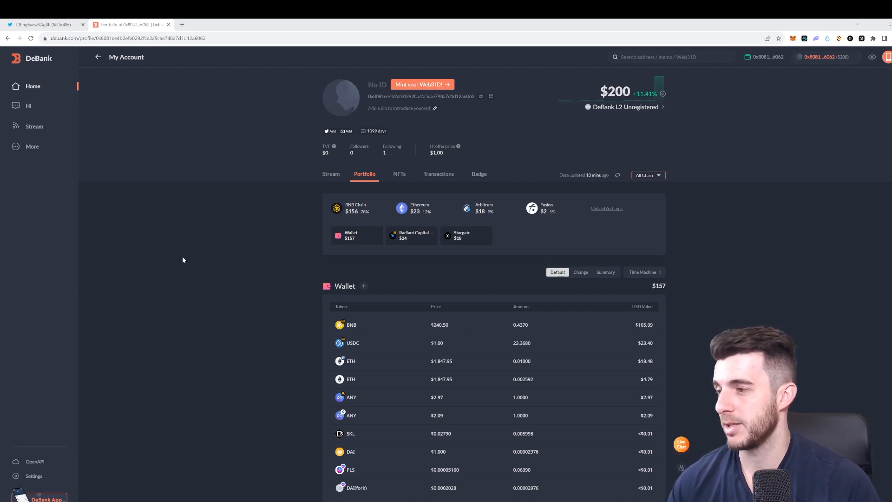
mouse_move(295, 229)
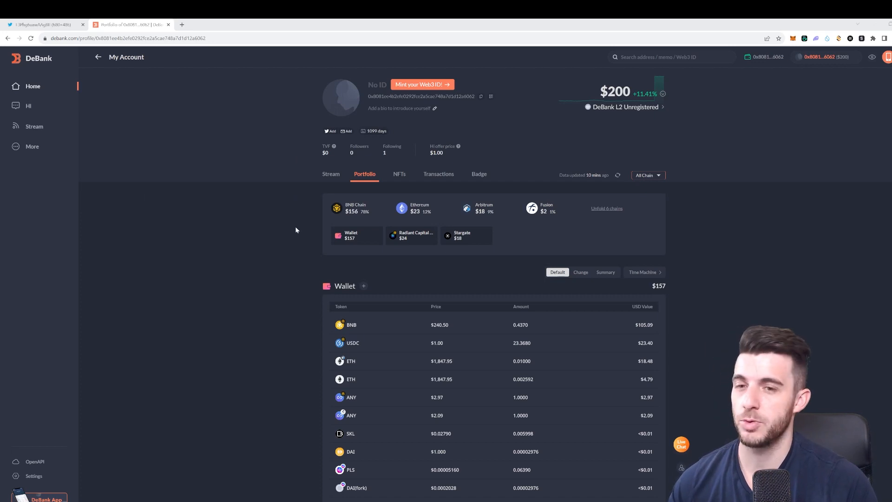
scroll("down", 3)
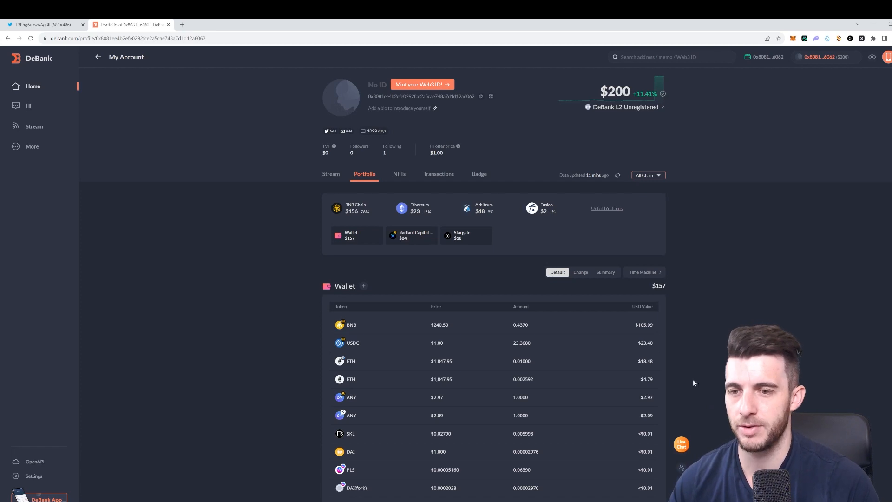
mouse_move(684, 346)
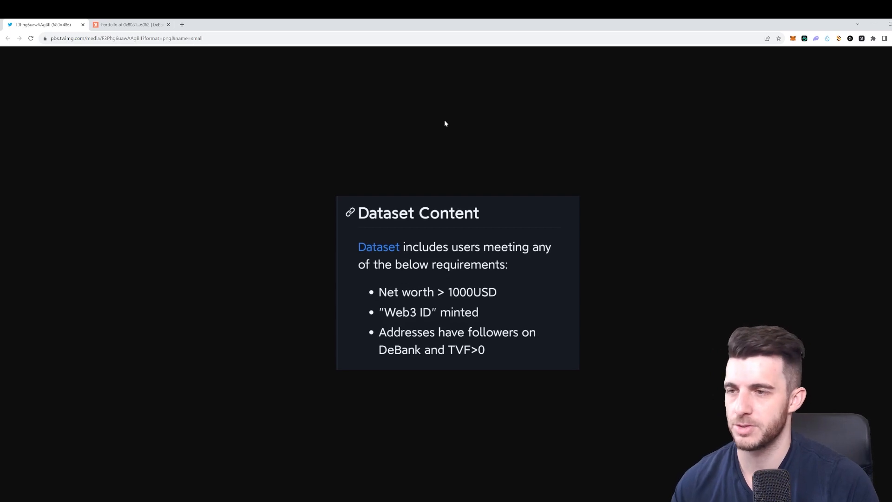
mouse_move(459, 321)
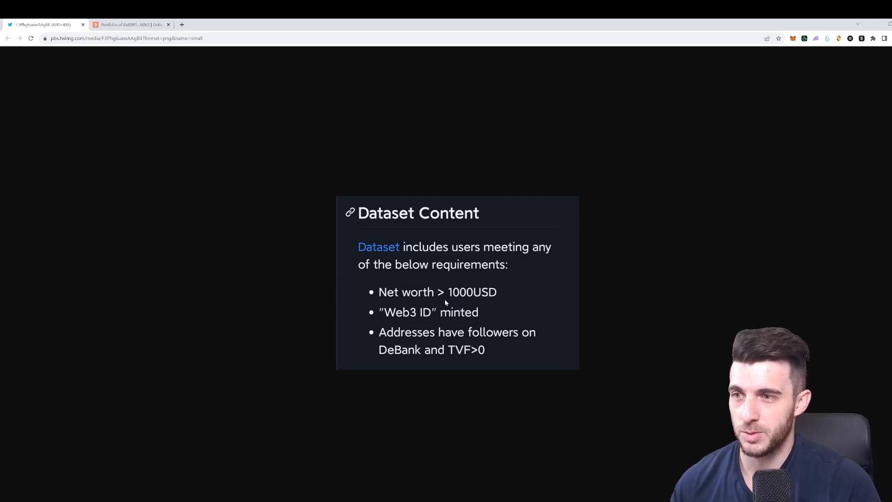
mouse_move(444, 325)
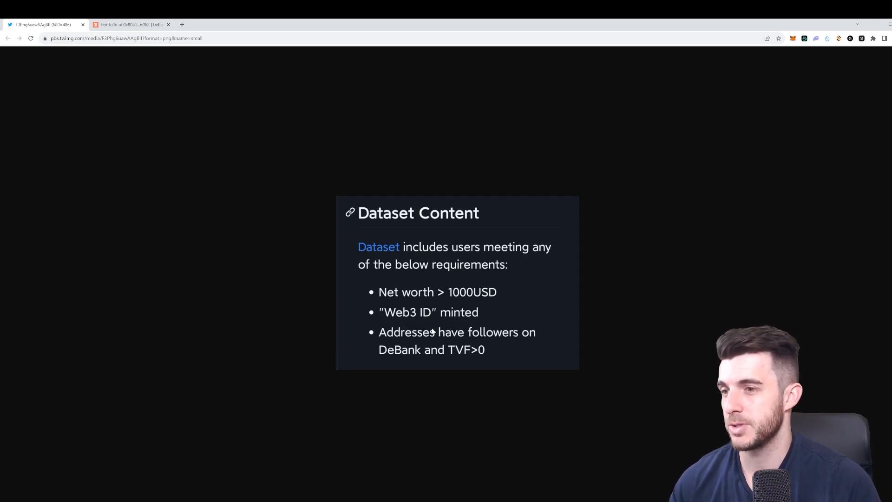
mouse_move(471, 357)
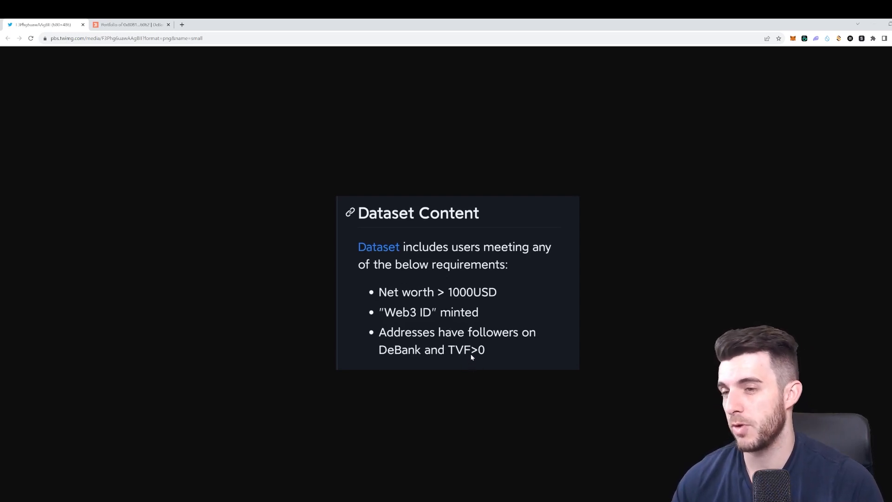
mouse_move(432, 273)
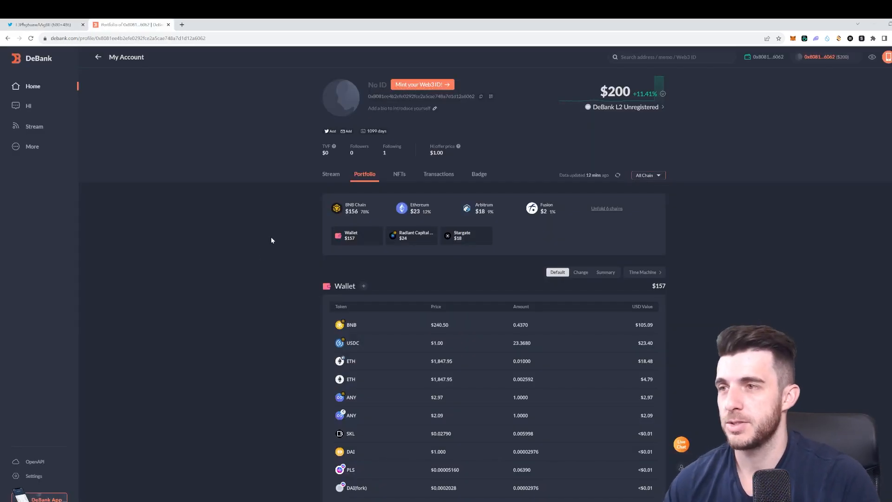
mouse_move(326, 186)
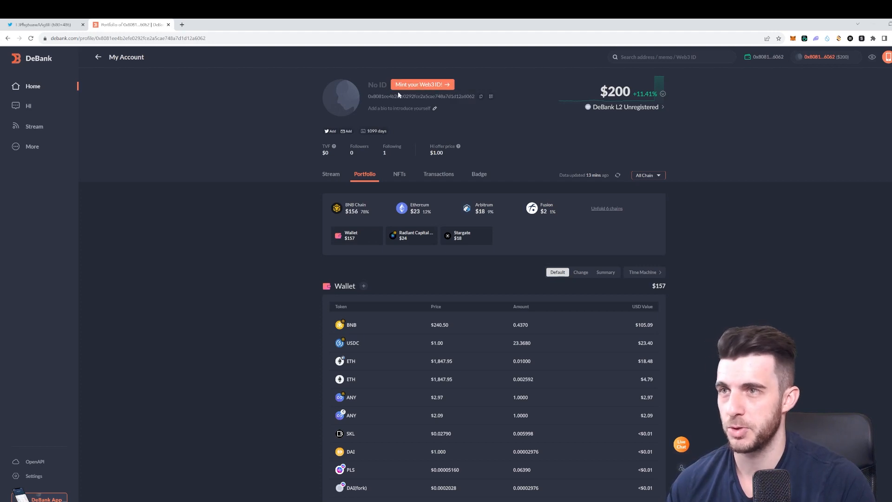
left_click(34, 476)
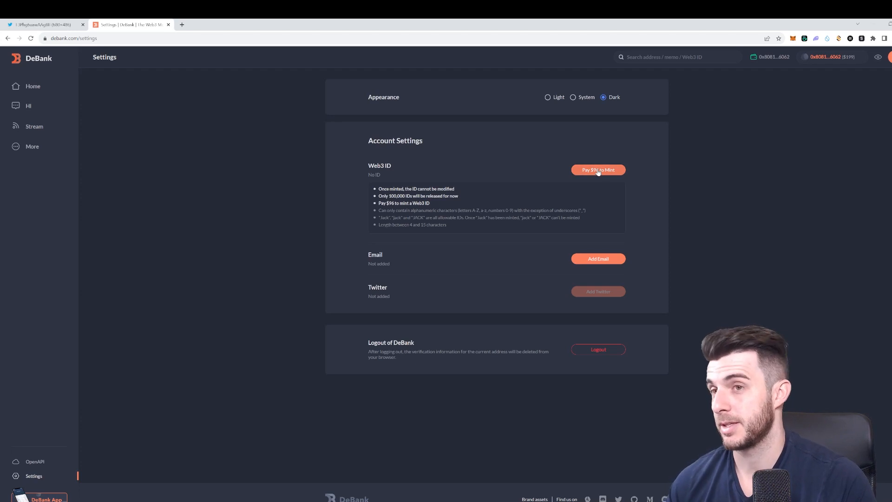
mouse_move(673, 185)
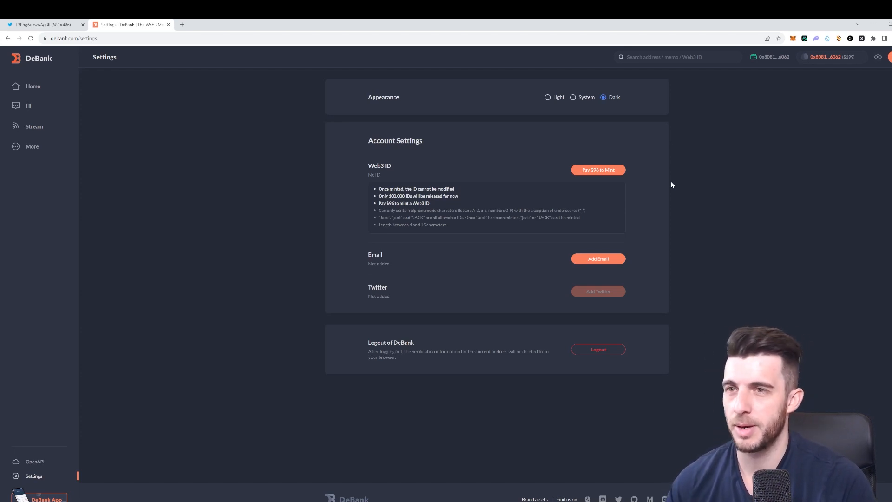
mouse_move(759, 75)
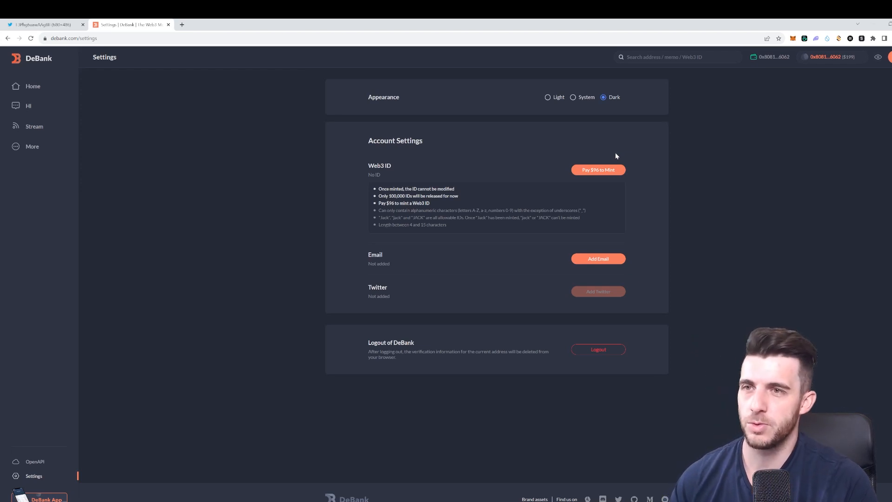
mouse_move(600, 152)
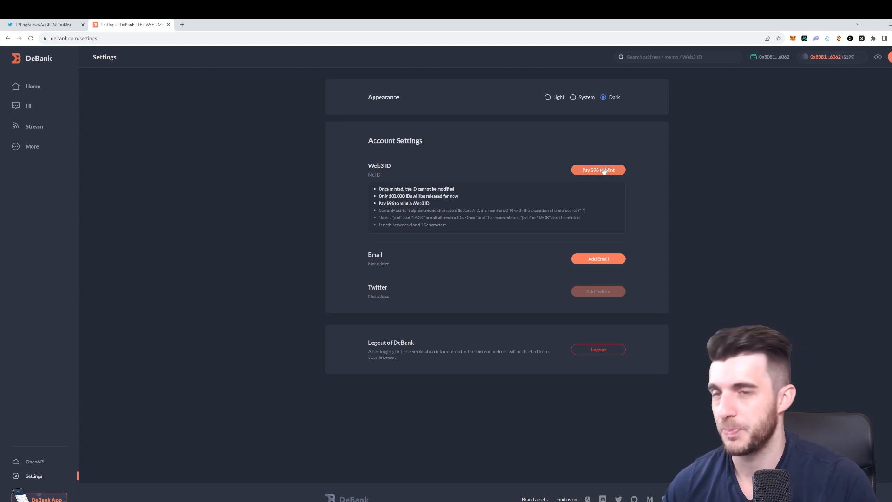
Attempt to mint the Web3 ID 'propro', which prompts registering a DeBank L2 account first
left_click(597, 169)
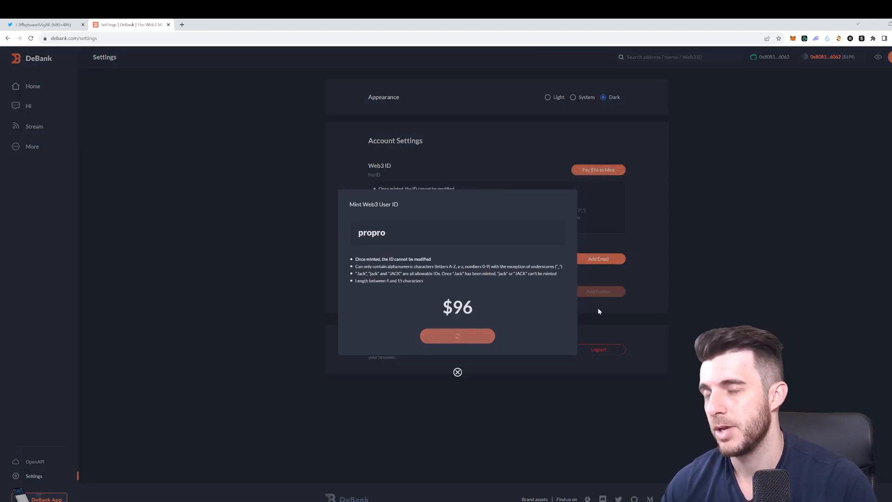
left_click(457, 335)
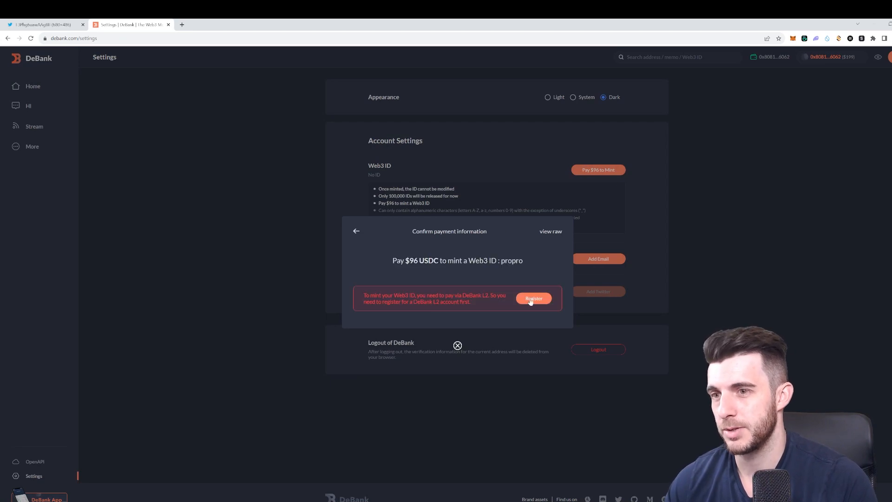
left_click(534, 298)
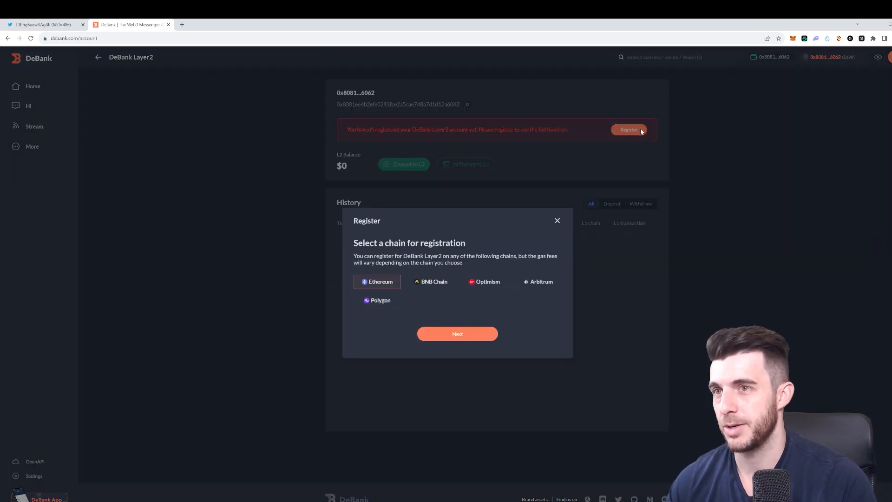
Register the L2 account on BNB Chain, generating the DeBankKey and approving the signature request
left_click(434, 281)
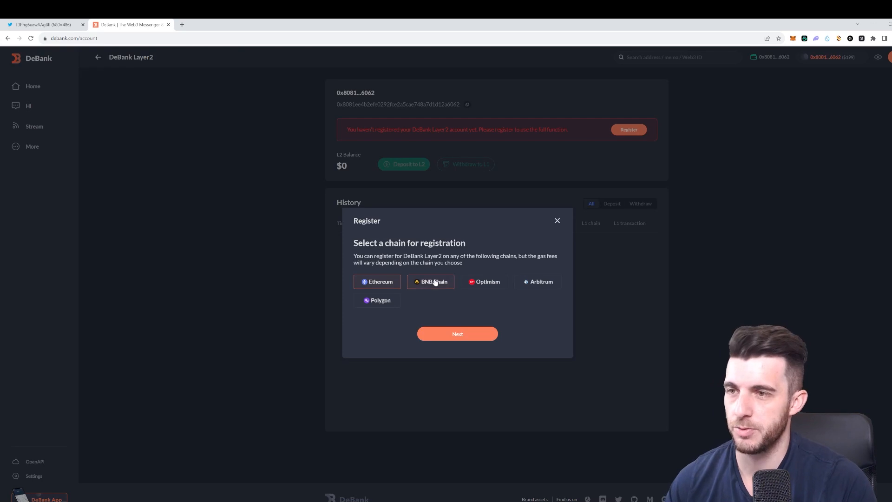
mouse_move(437, 286)
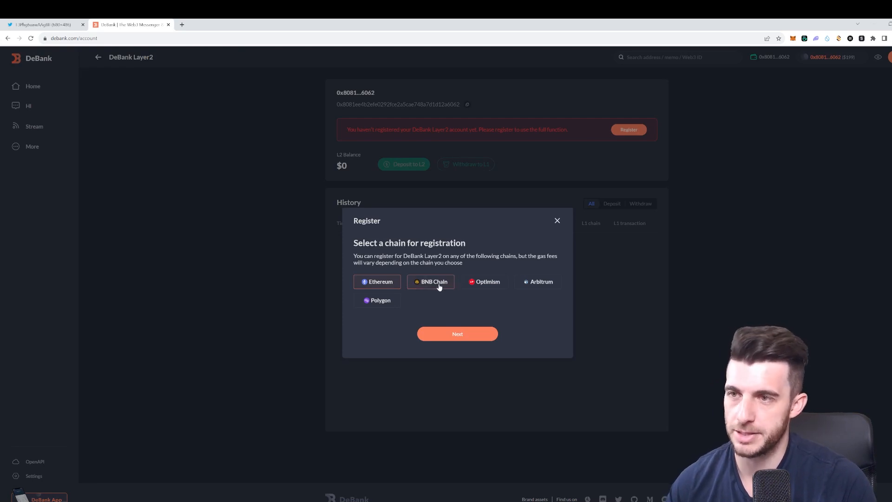
left_click(458, 333)
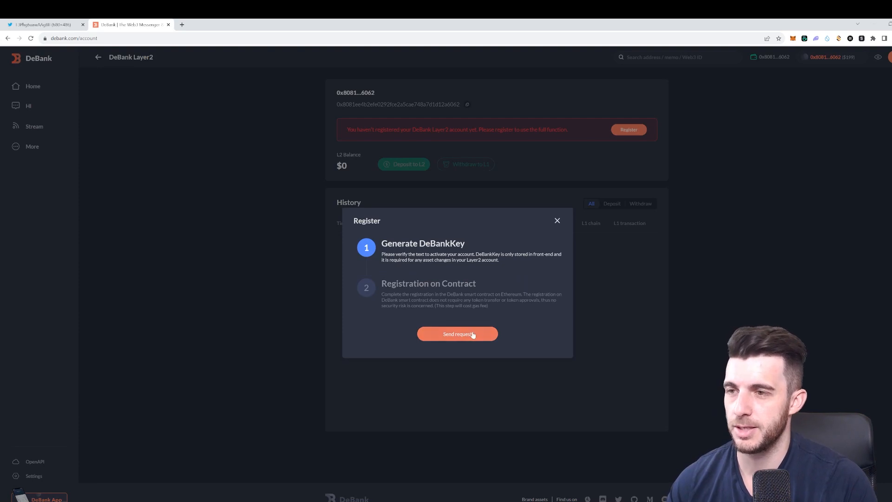
left_click(457, 333)
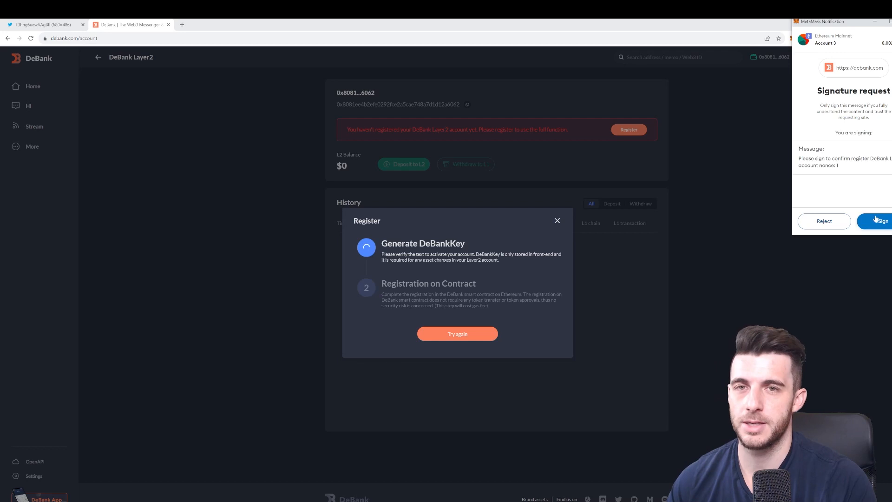
left_click(882, 221)
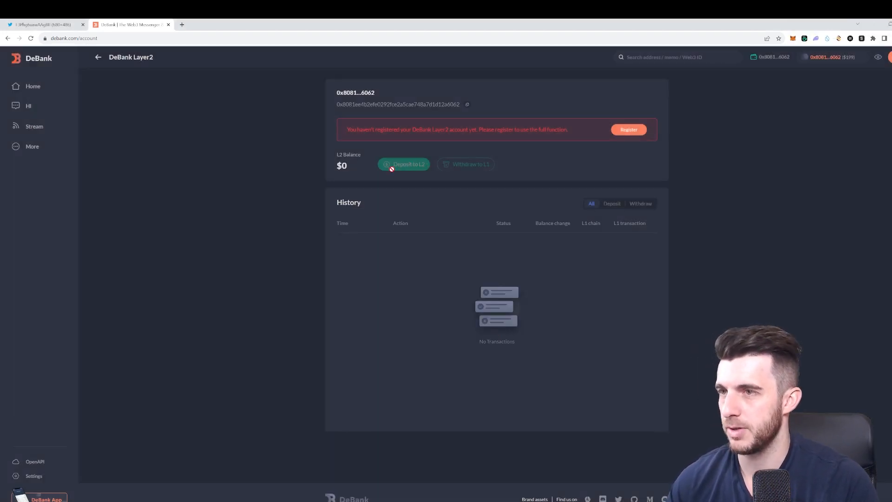
mouse_move(424, 160)
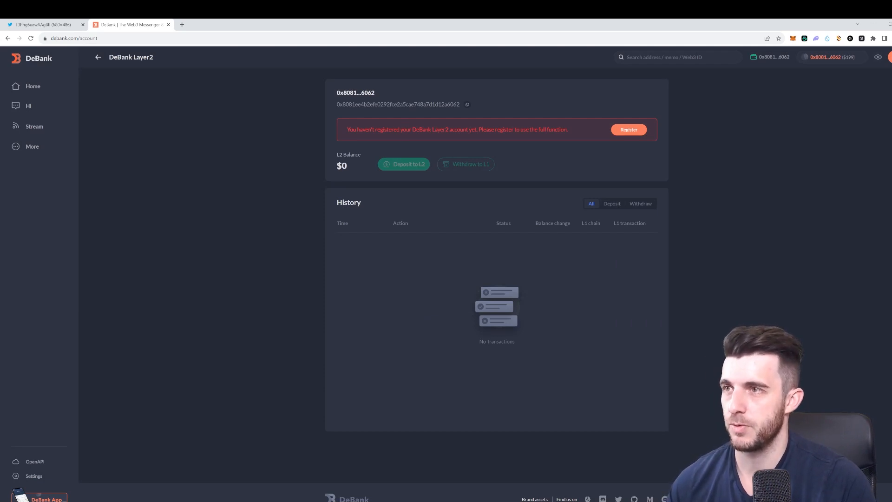
mouse_move(462, 157)
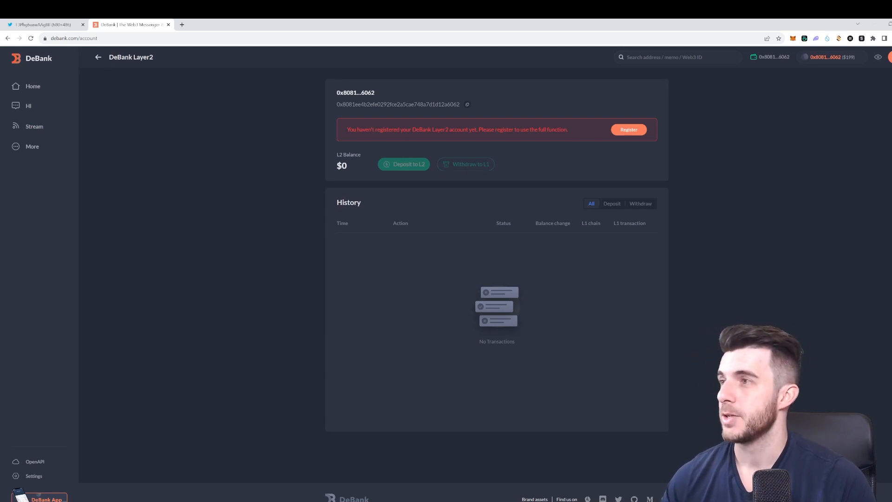
Return to the account settings page from the sidebar
left_click(34, 475)
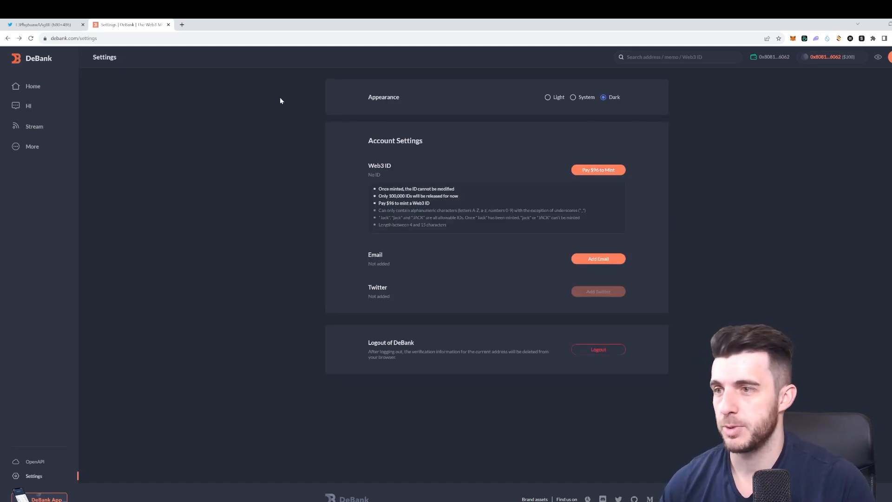
mouse_move(402, 256)
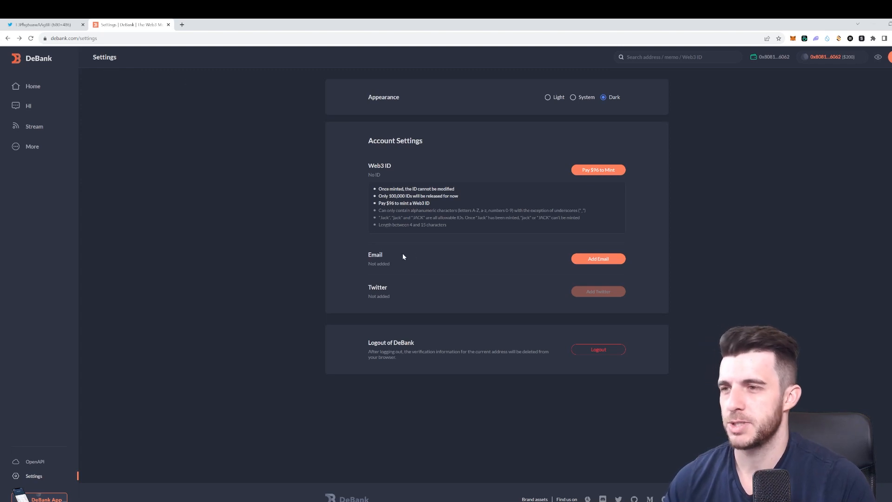
mouse_move(67, 72)
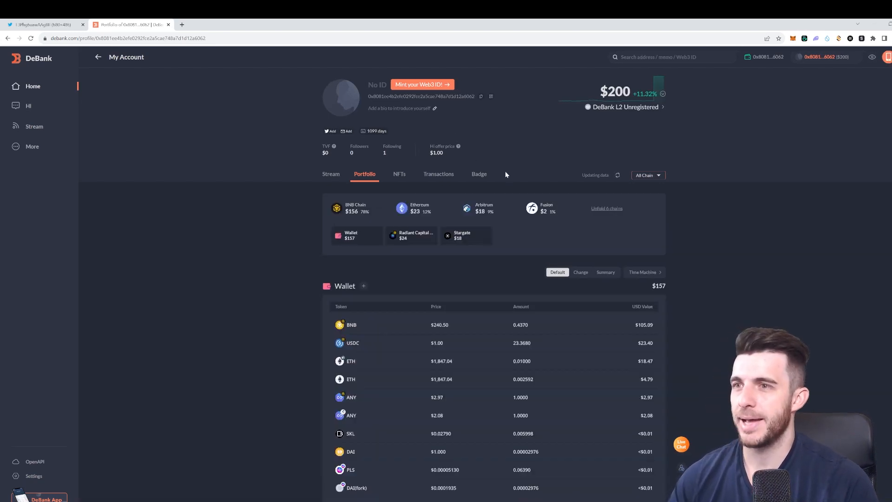
Browse the full Web3 Badges list and check the 1INCH Airdrop Hunter badge details
left_click(480, 174)
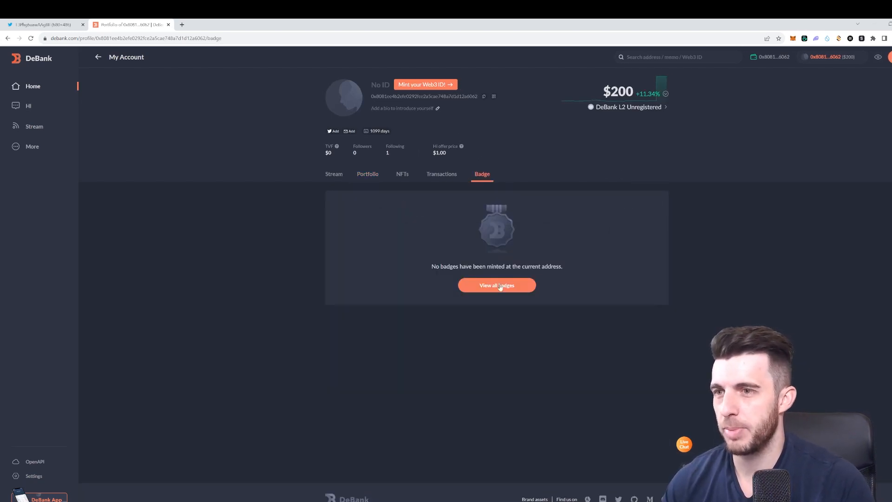
left_click(496, 285)
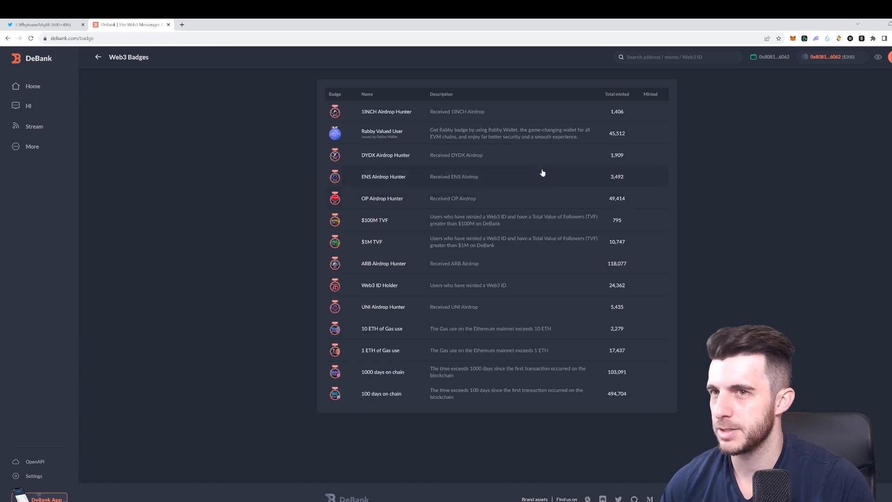
mouse_move(590, 116)
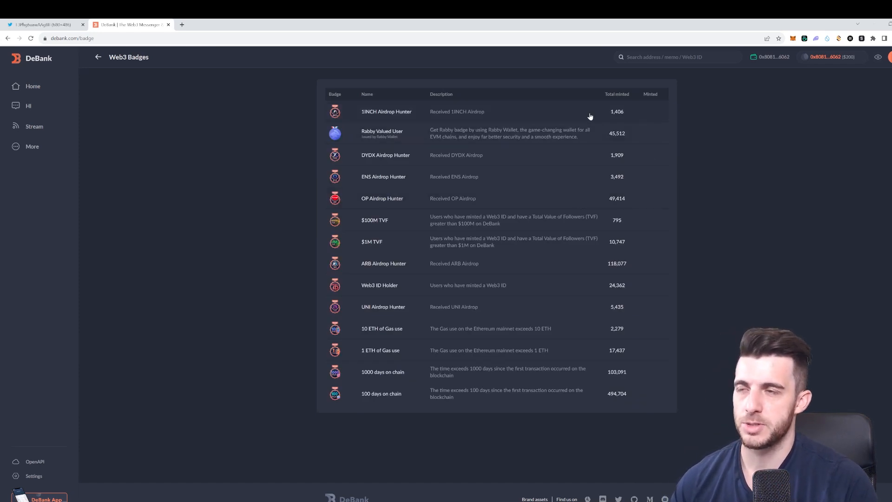
mouse_move(410, 141)
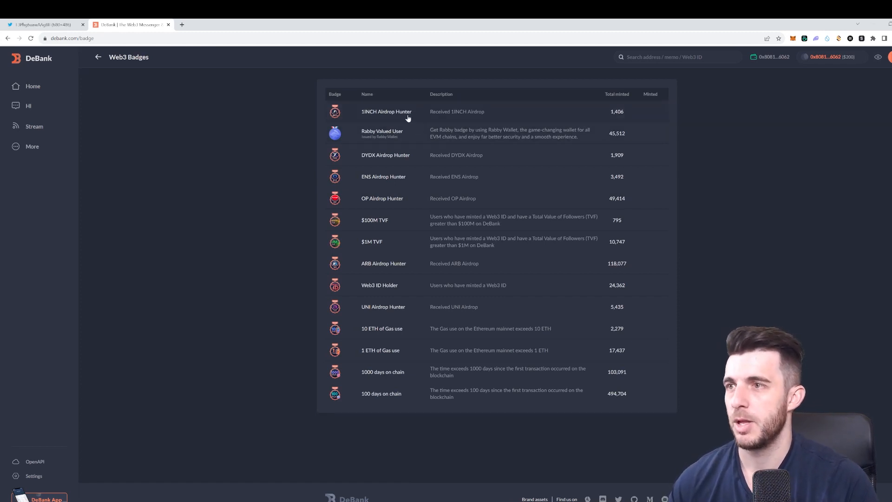
left_click(387, 112)
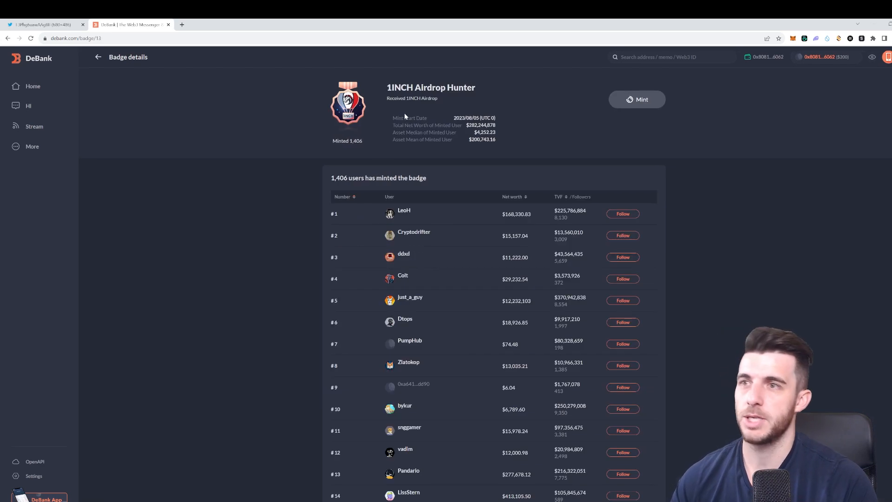
mouse_move(527, 106)
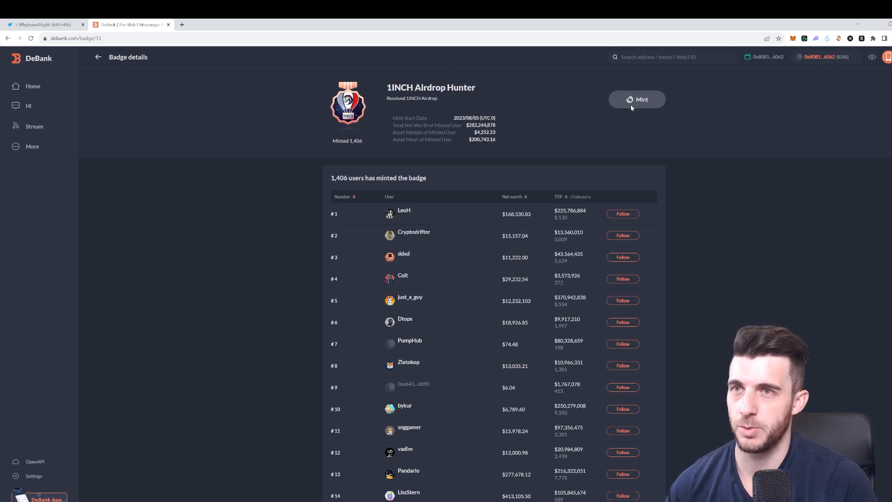
mouse_move(637, 100)
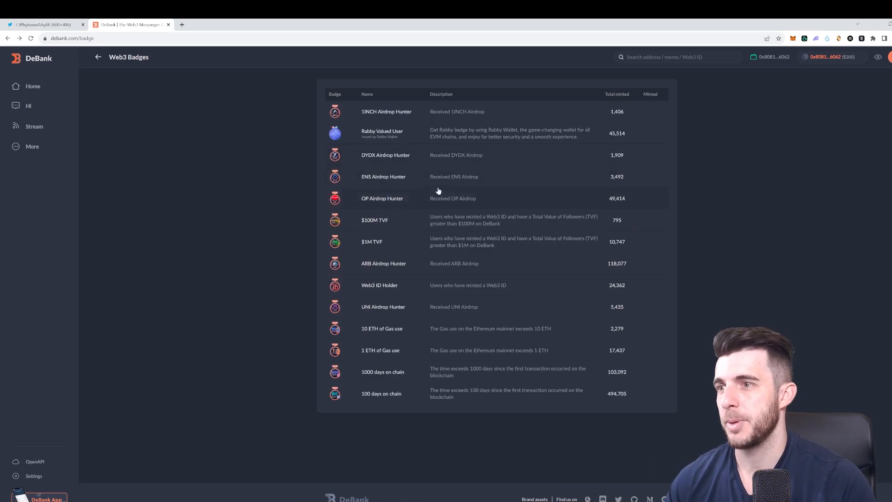
mouse_move(388, 156)
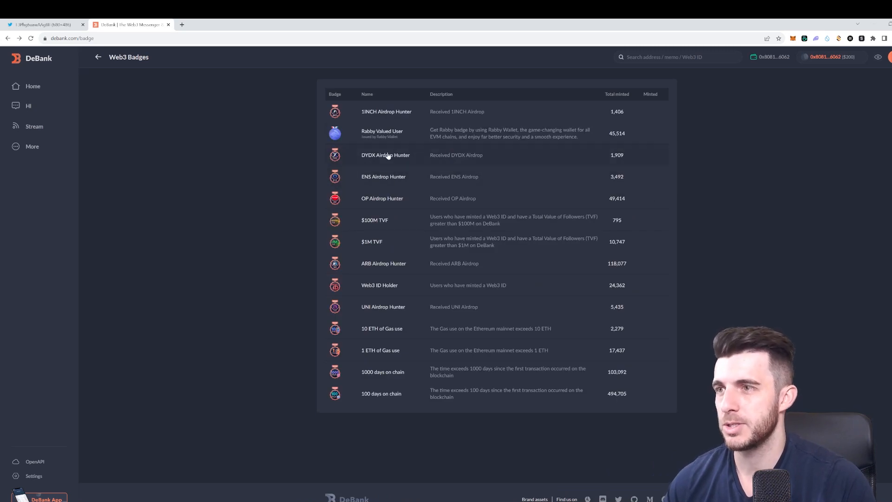
mouse_move(392, 225)
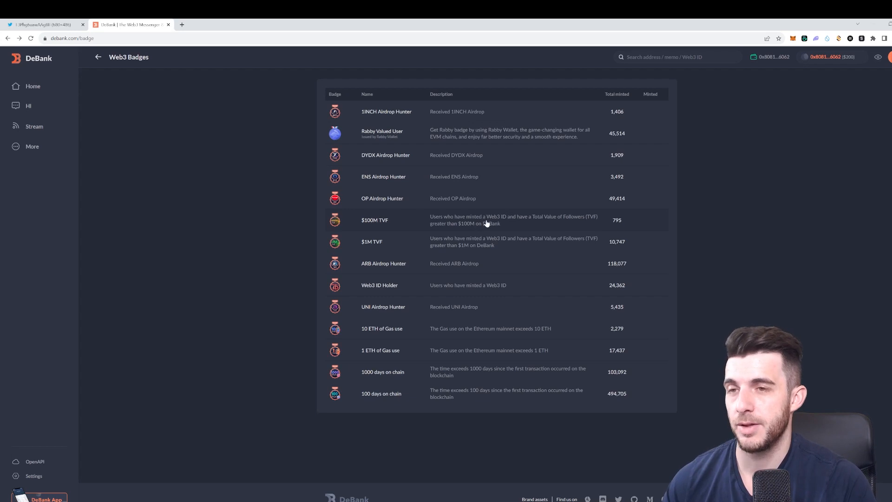
mouse_move(617, 222)
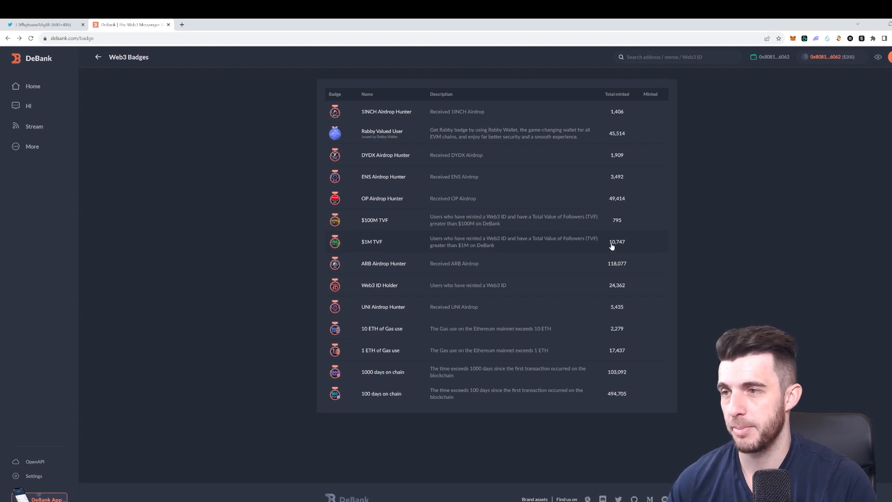
mouse_move(387, 232)
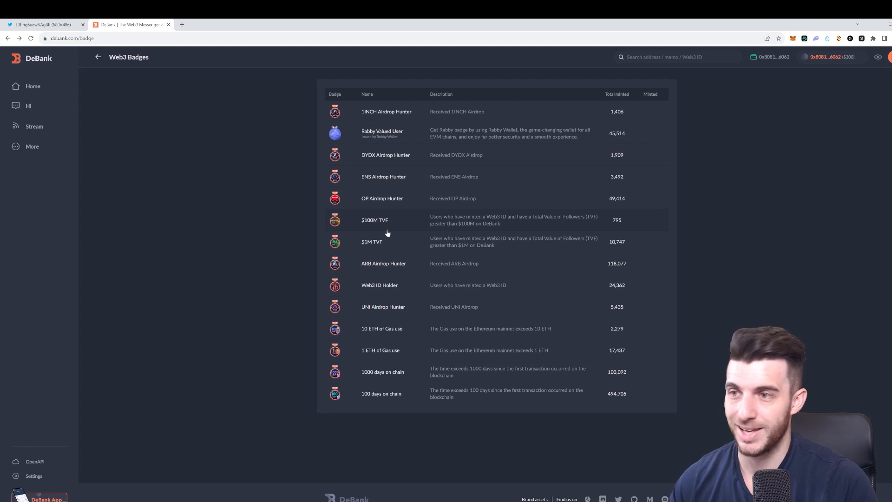
mouse_move(372, 266)
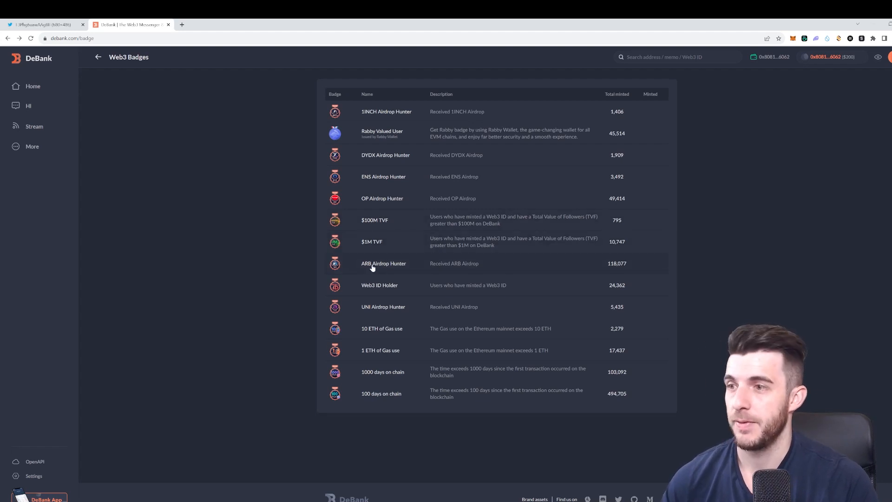
left_click(386, 111)
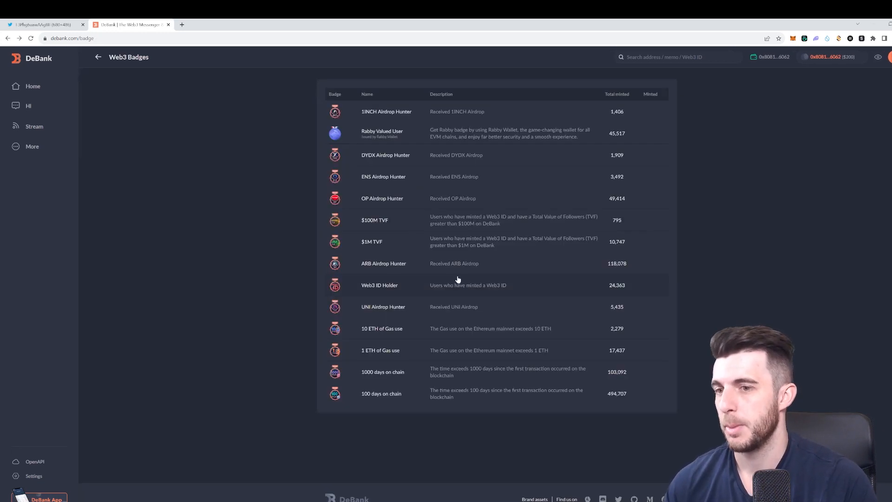
mouse_move(412, 392)
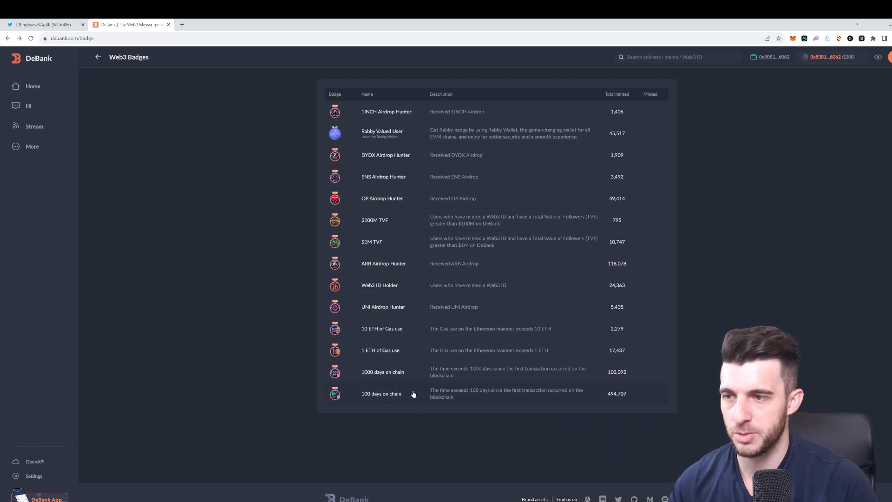
Mint the 100 days and 1000 days on chain badges, passing the robot check and closing the success messages
left_click(381, 393)
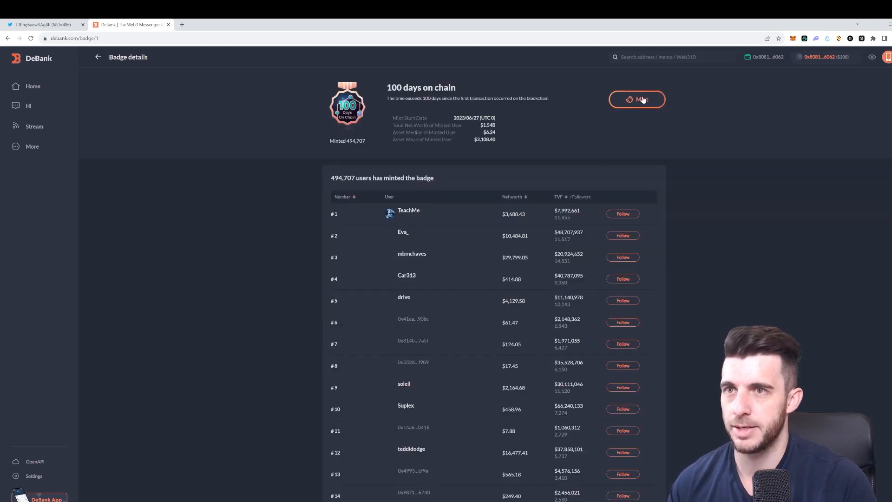
left_click(636, 100)
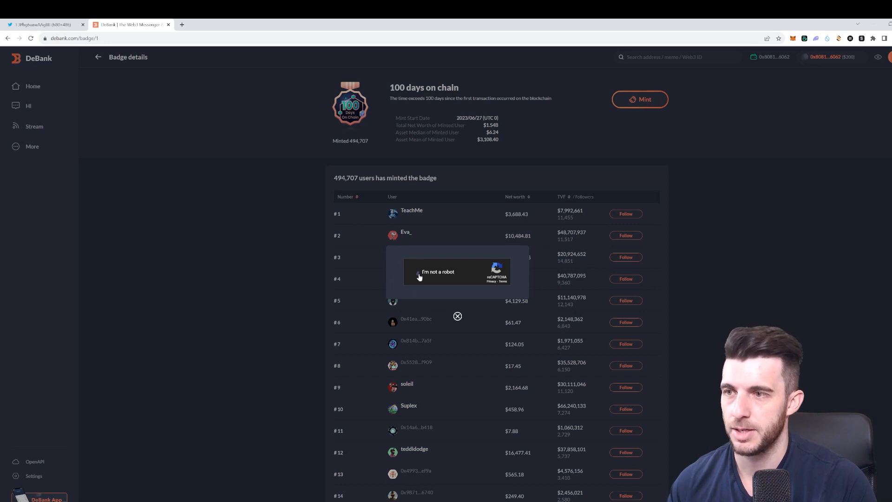
left_click(419, 271)
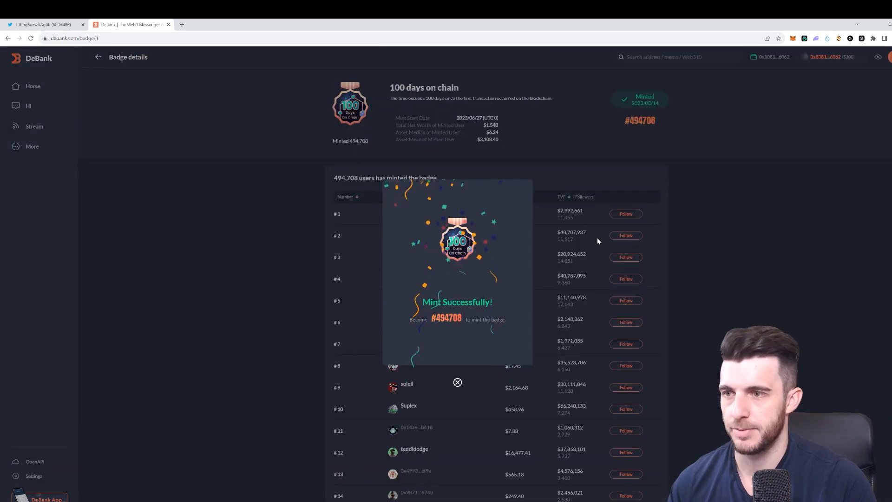
left_click(457, 381)
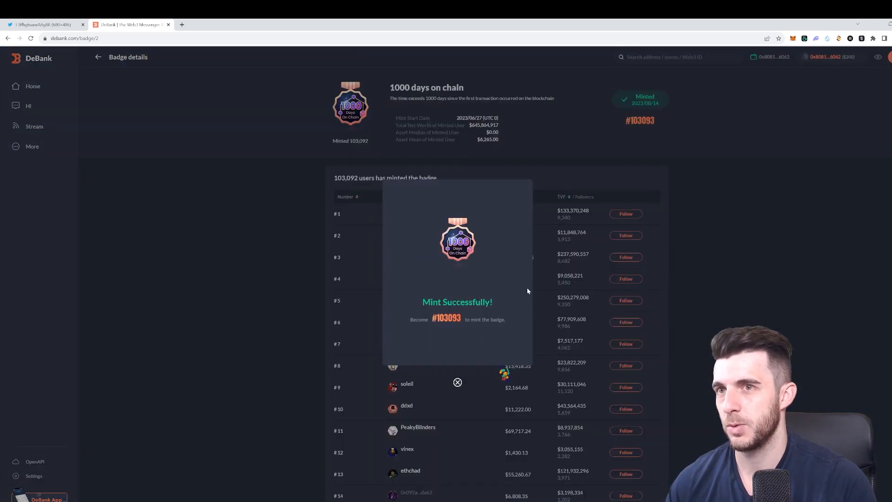
left_click(457, 382)
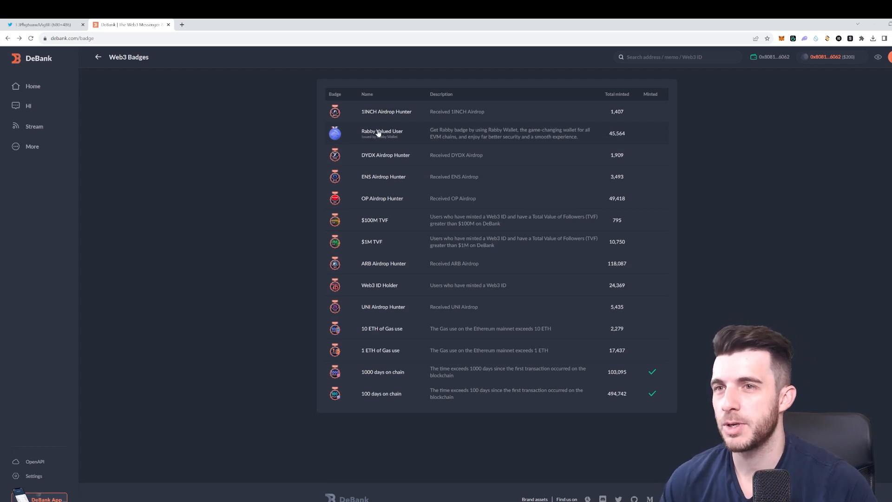
View the Rabby Valued User badge details with its minted count
left_click(382, 133)
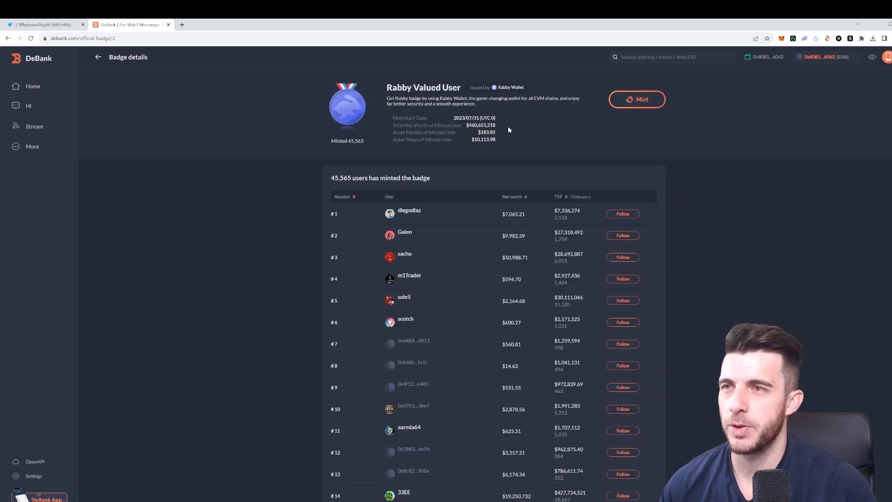
mouse_move(511, 127)
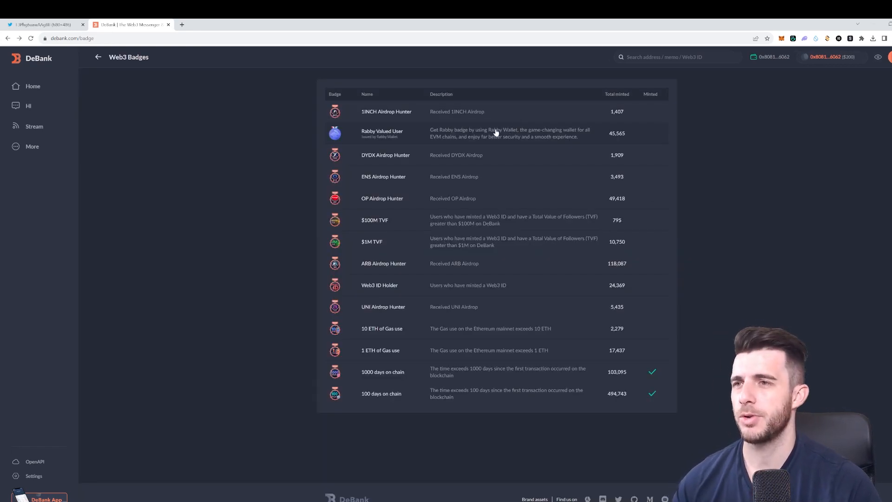
mouse_move(282, 148)
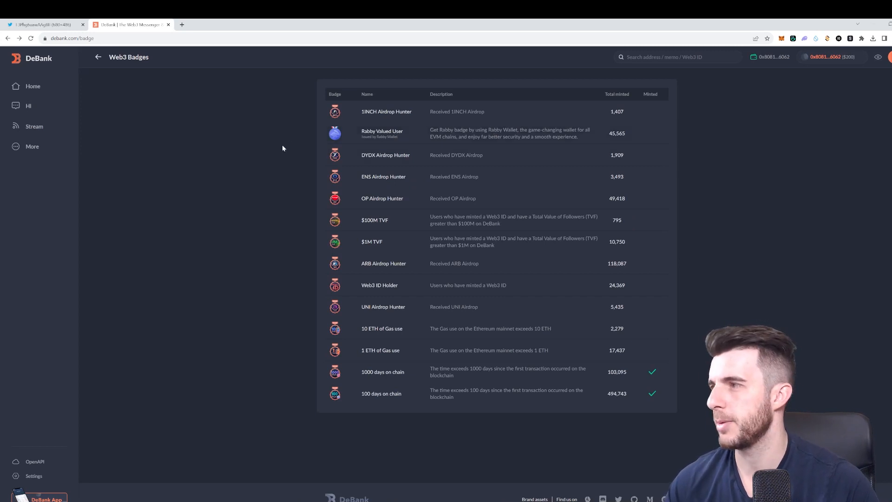
mouse_move(290, 141)
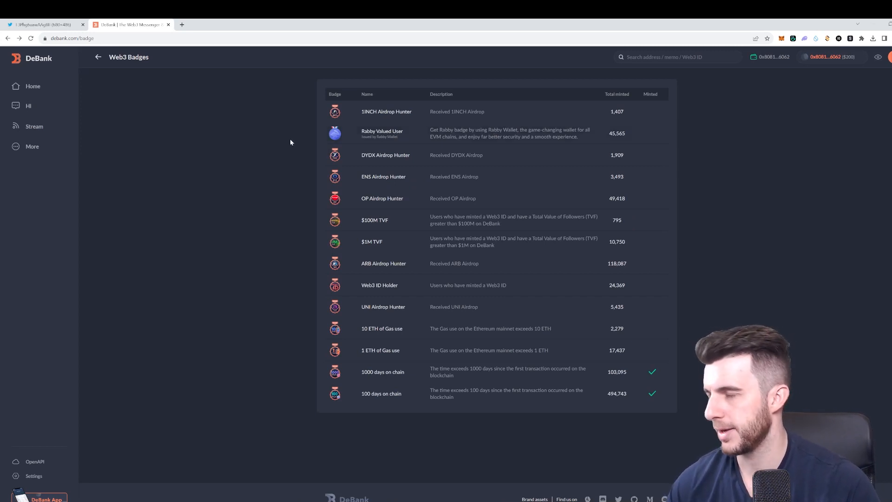
Go back to the own profile's badge overview showing both minted badges
left_click(98, 57)
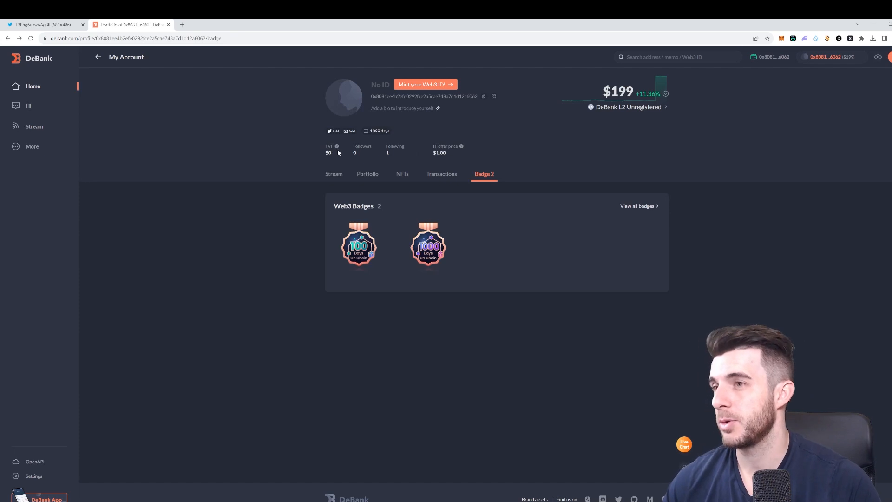
mouse_move(336, 146)
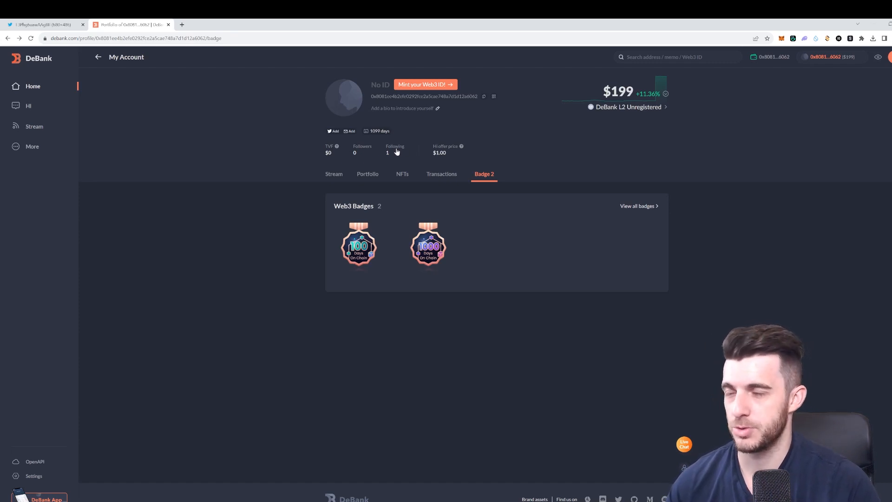
mouse_move(337, 147)
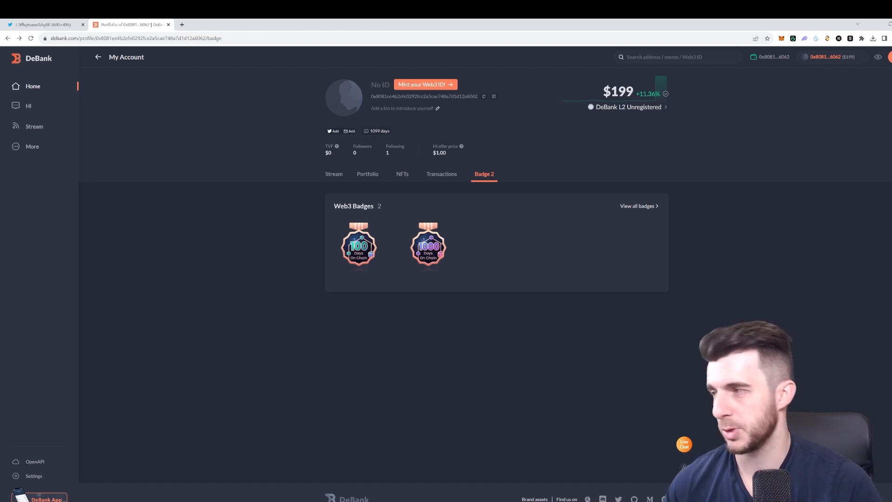
mouse_move(125, 120)
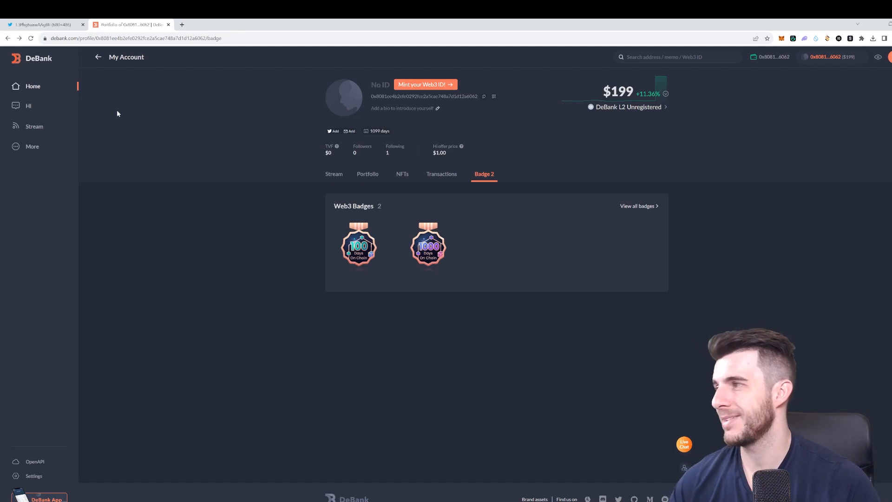
mouse_move(477, 122)
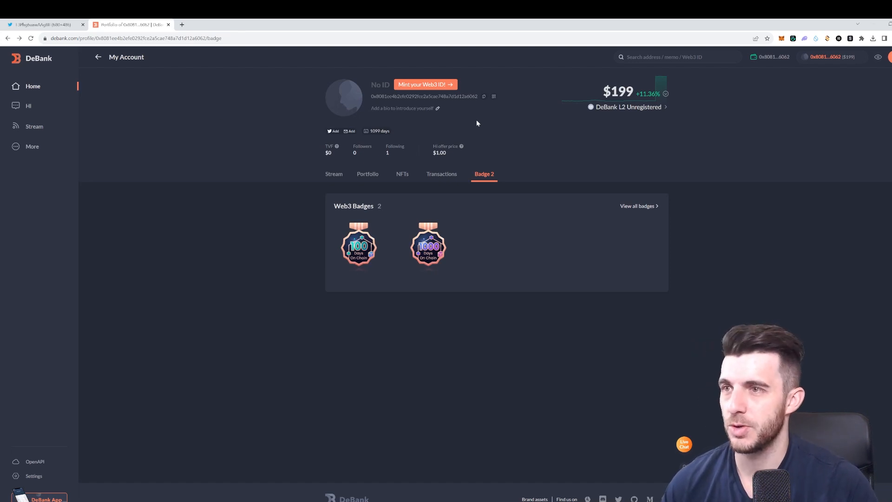
mouse_move(483, 96)
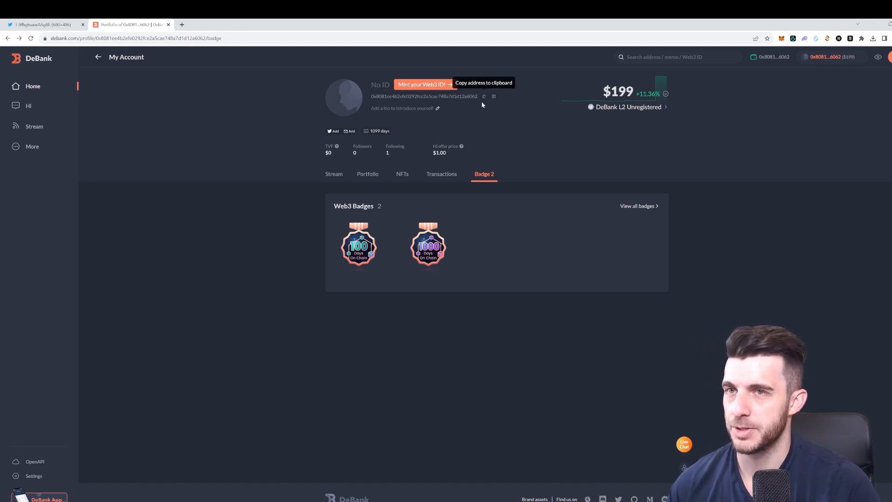
Visit the defigen profile with $561,650 balance and 31,886 followers
left_click(367, 174)
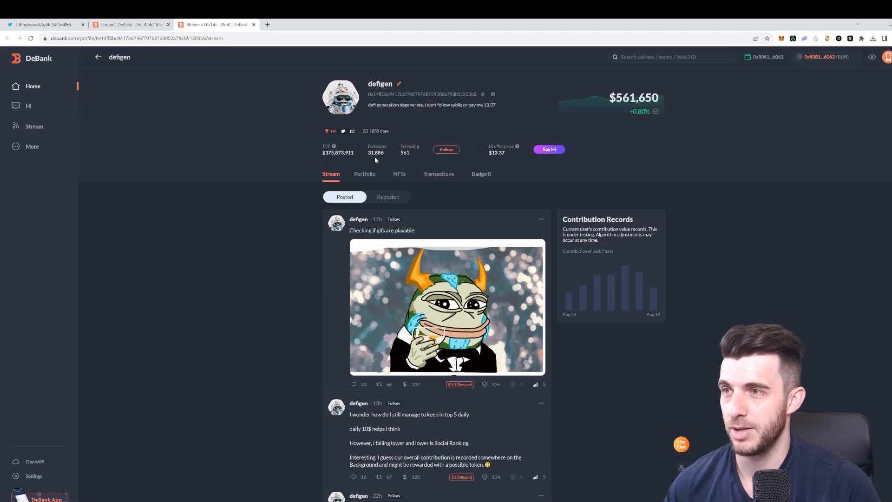
mouse_move(552, 155)
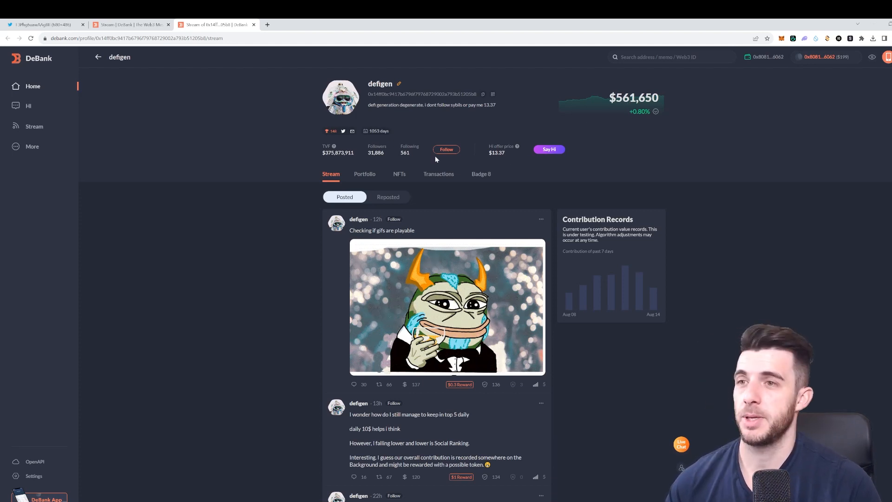
mouse_move(243, 140)
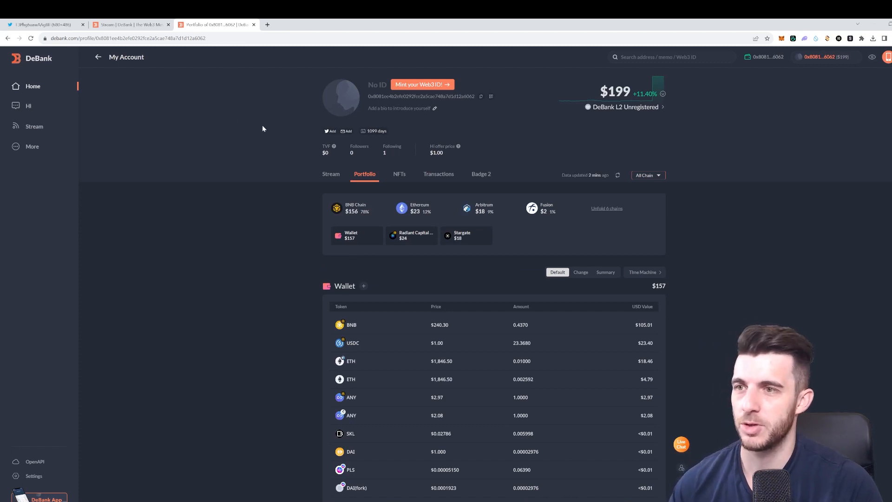
mouse_move(483, 165)
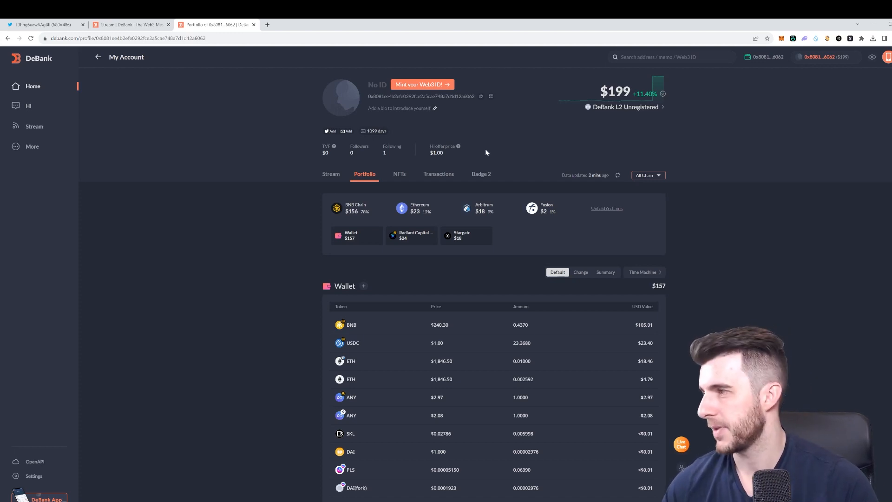
mouse_move(197, 174)
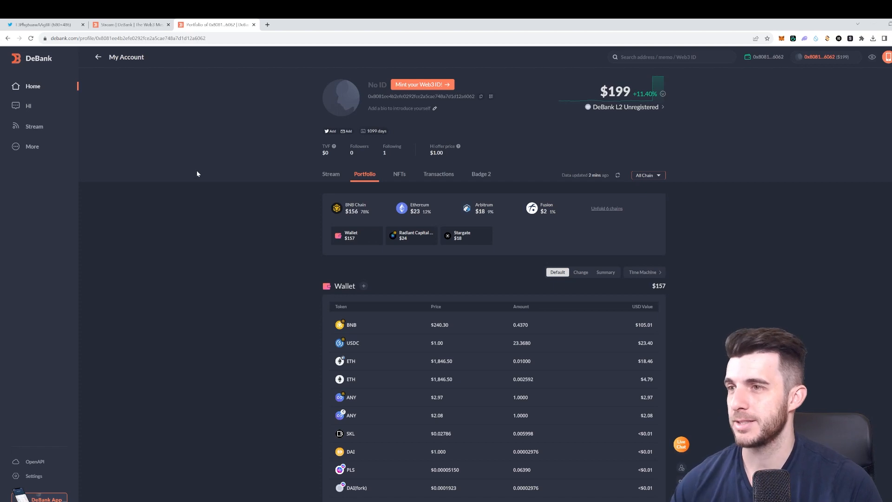
mouse_move(49, 130)
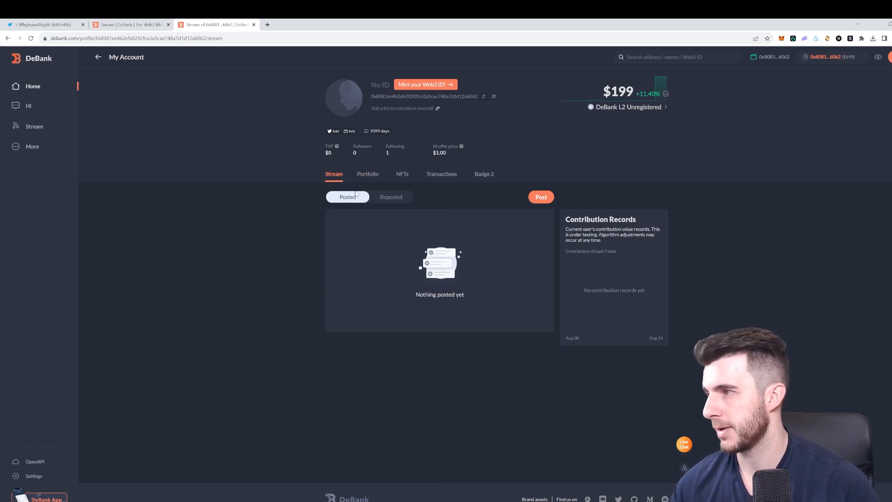
mouse_move(298, 200)
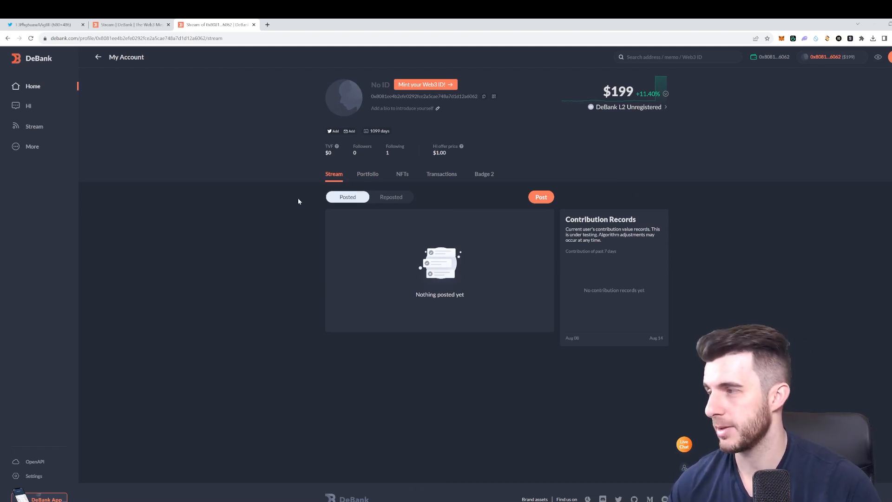
Publish a new Stream post reading 'SO PRO'
left_click(540, 196)
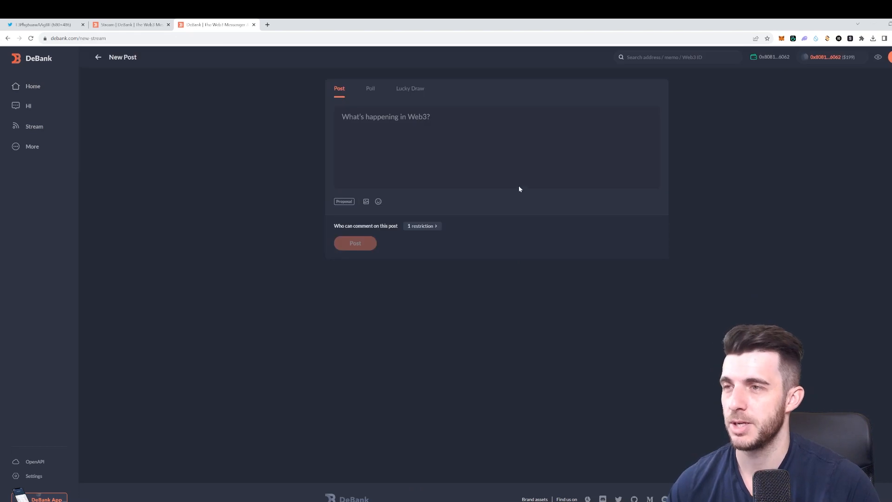
type("SO PRO")
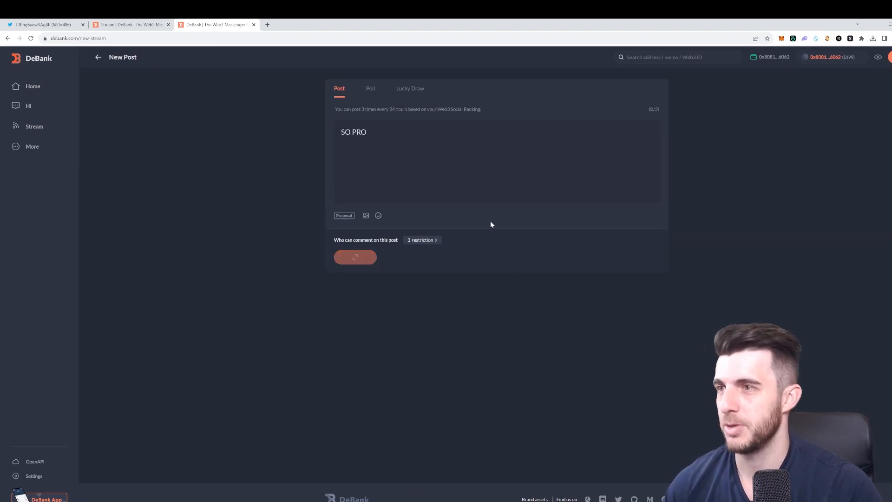
left_click(354, 257)
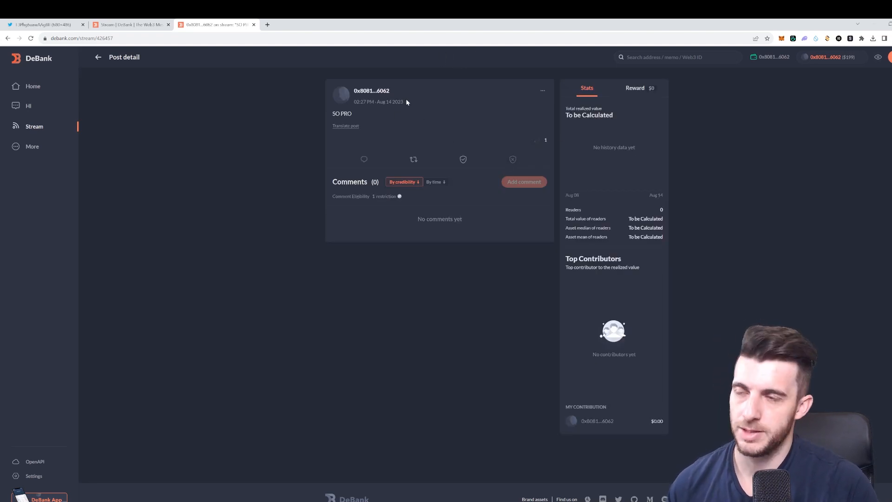
mouse_move(453, 132)
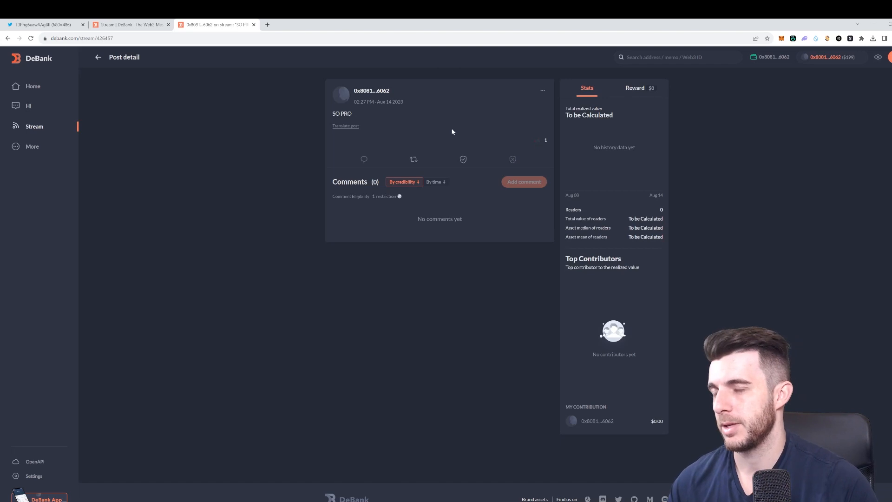
mouse_move(423, 109)
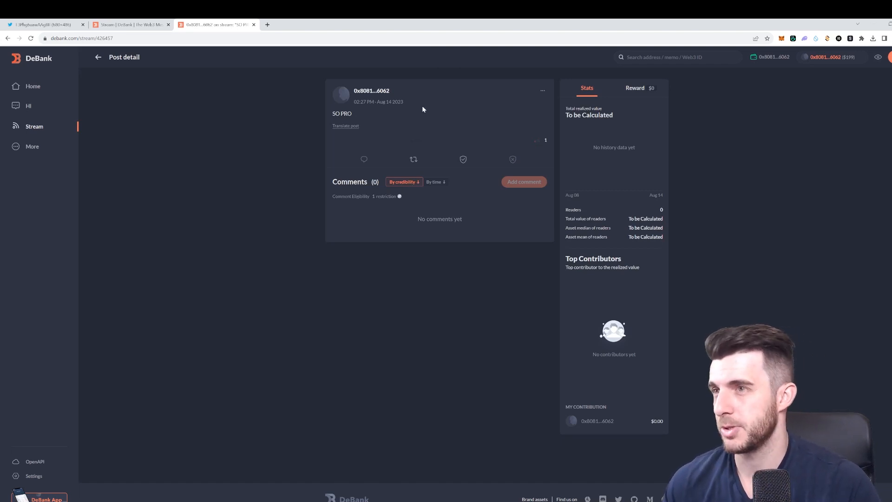
mouse_move(34, 126)
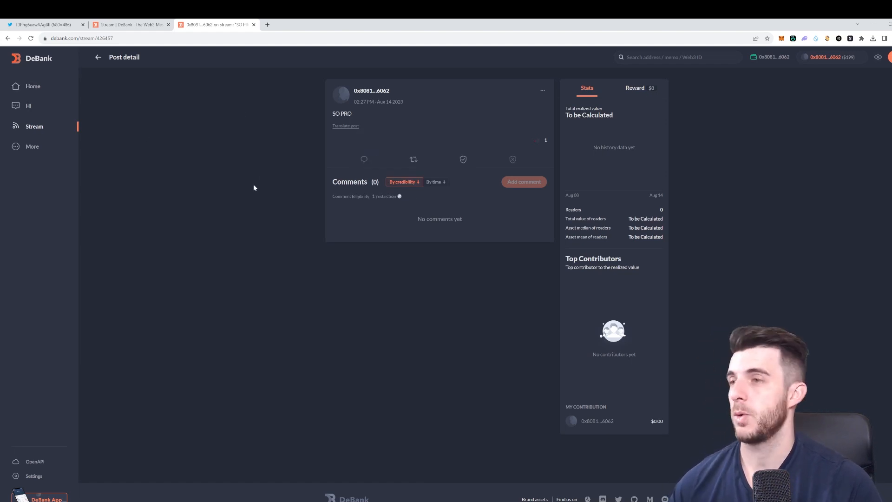
mouse_move(171, 158)
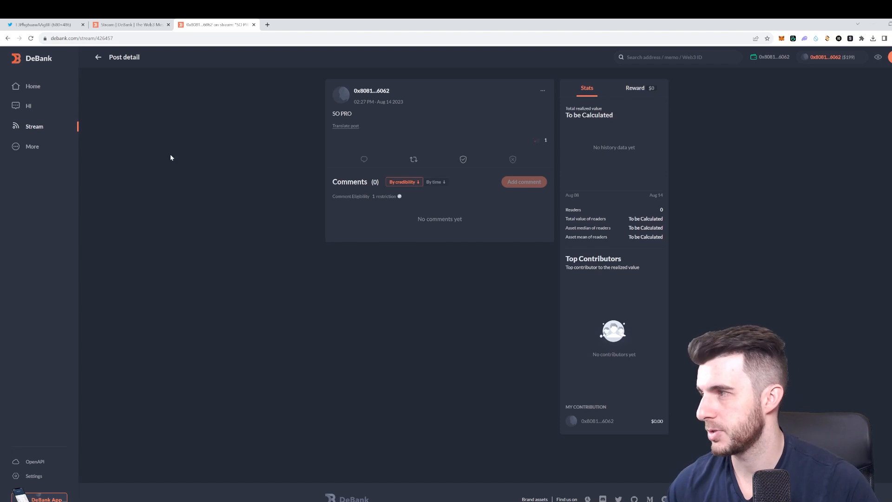
mouse_move(188, 153)
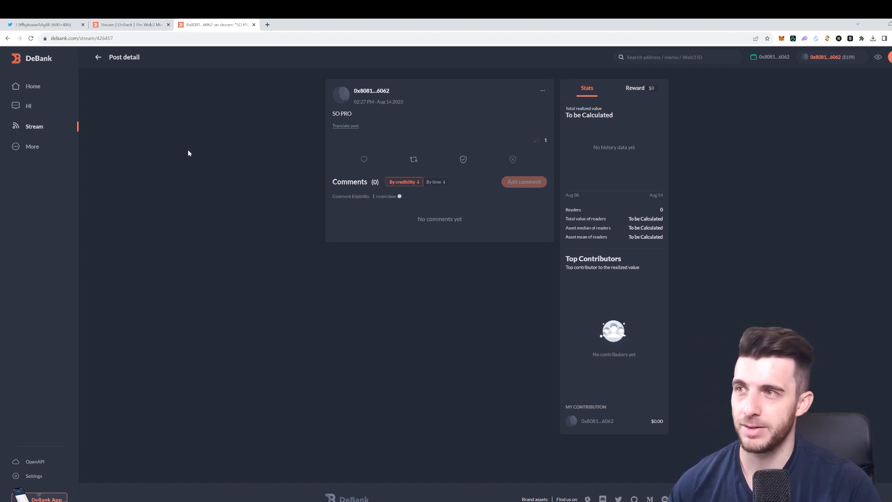
mouse_move(537, 142)
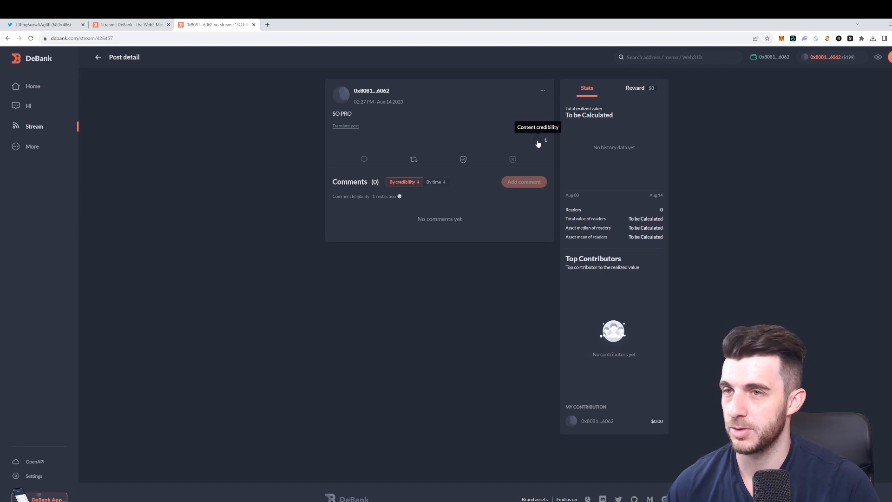
mouse_move(540, 141)
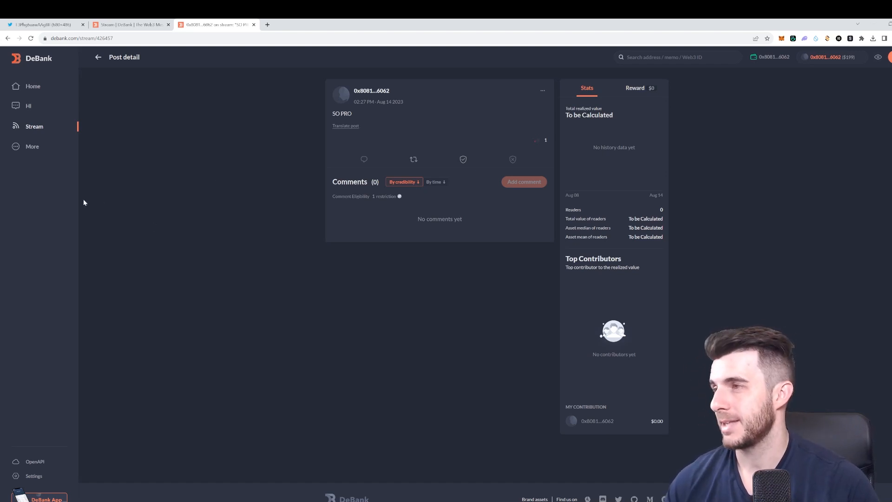
Start a new 'Support new token' proposal from the Vote page under More
left_click(32, 145)
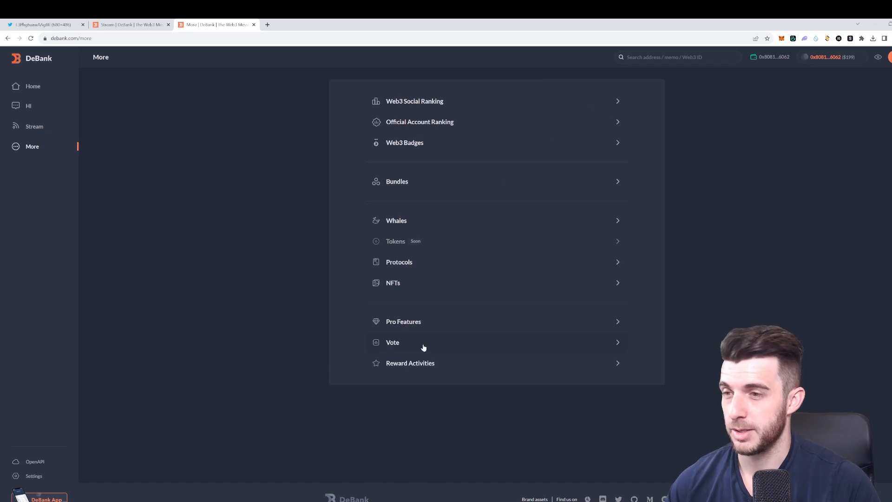
mouse_move(427, 329)
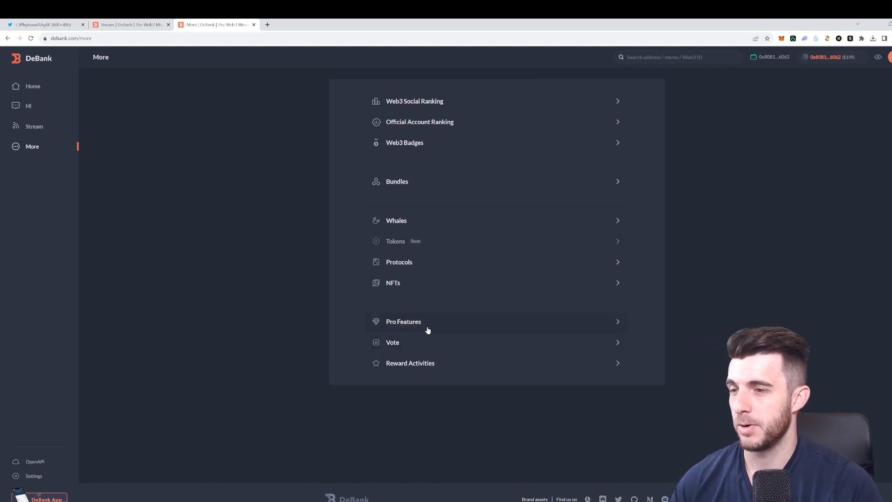
left_click(392, 342)
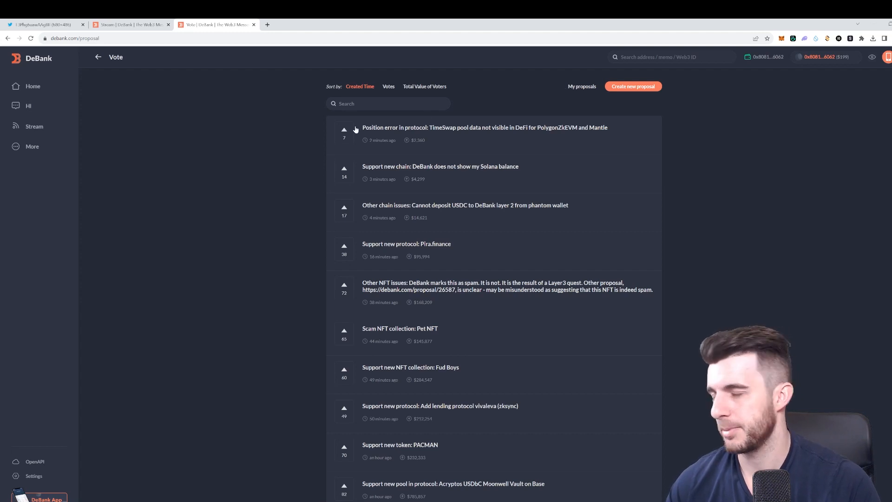
left_click(633, 85)
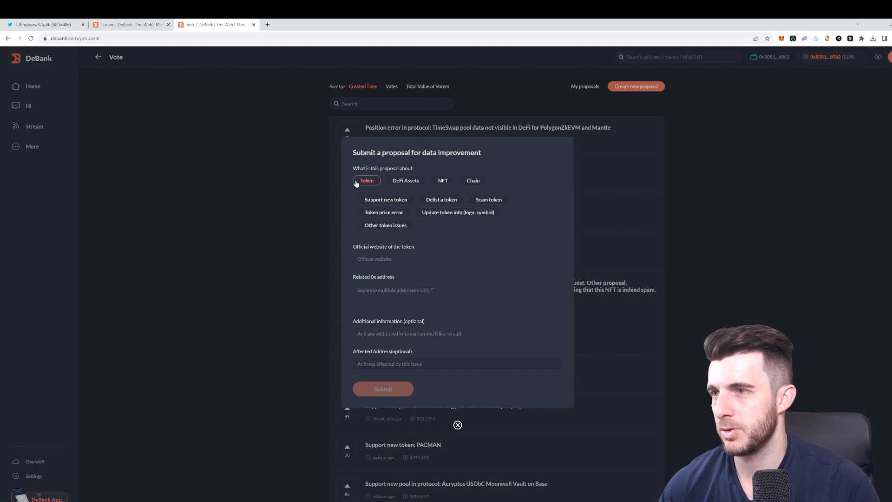
left_click(386, 199)
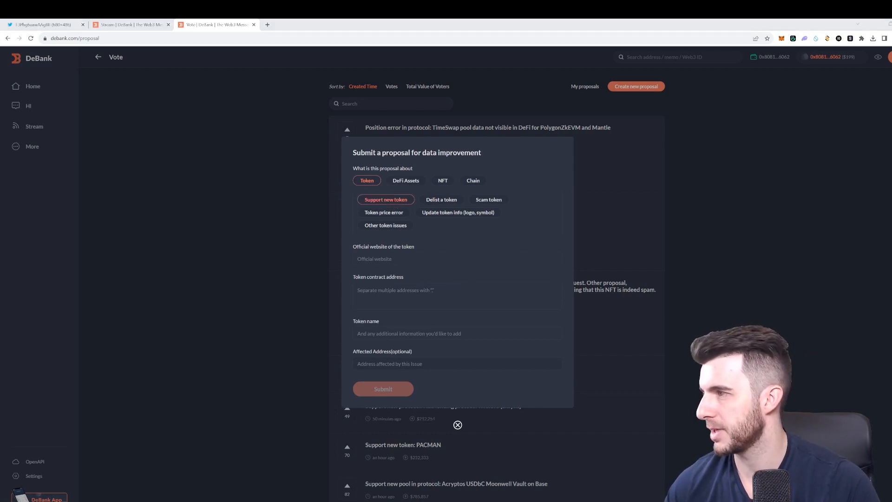
type("https://www.kryptonite.finance/")
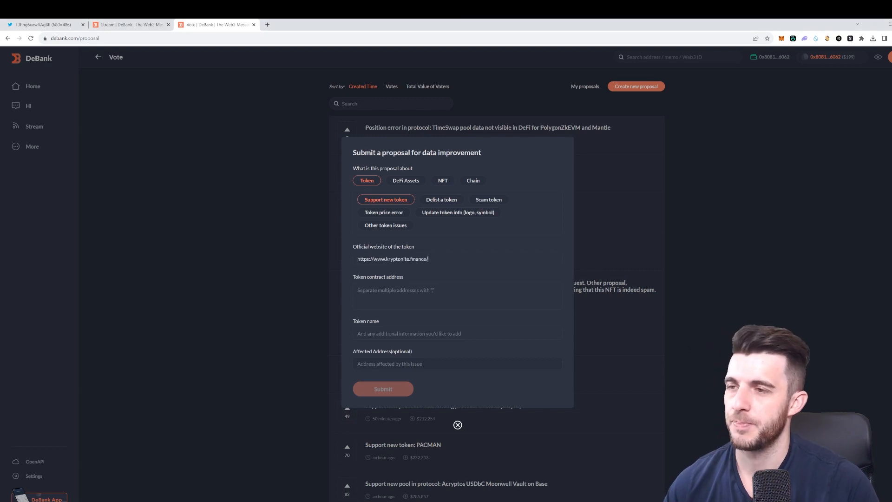
mouse_move(125, 279)
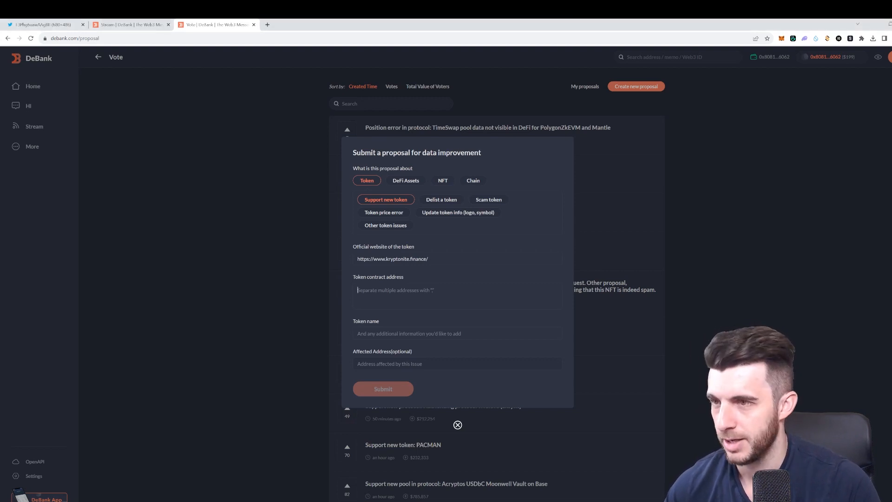
type("0xE29142E14E52bdFBb8108076f66f49661F10EC10")
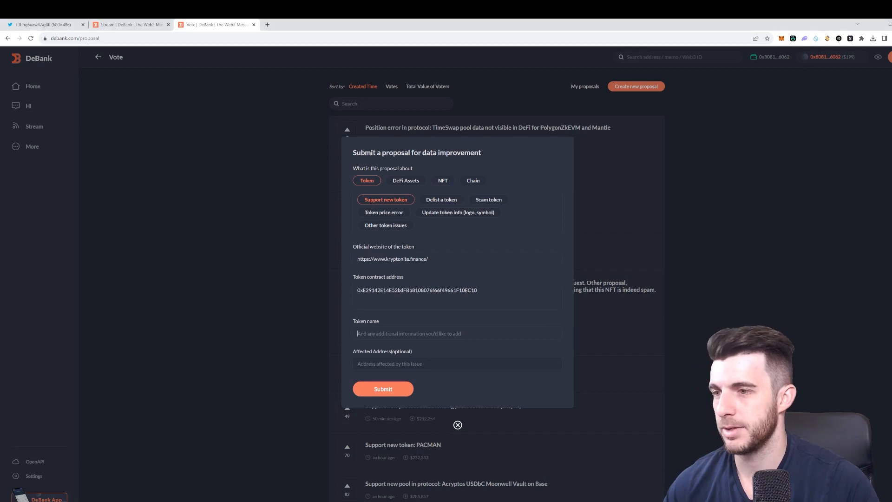
type("SEILOR")
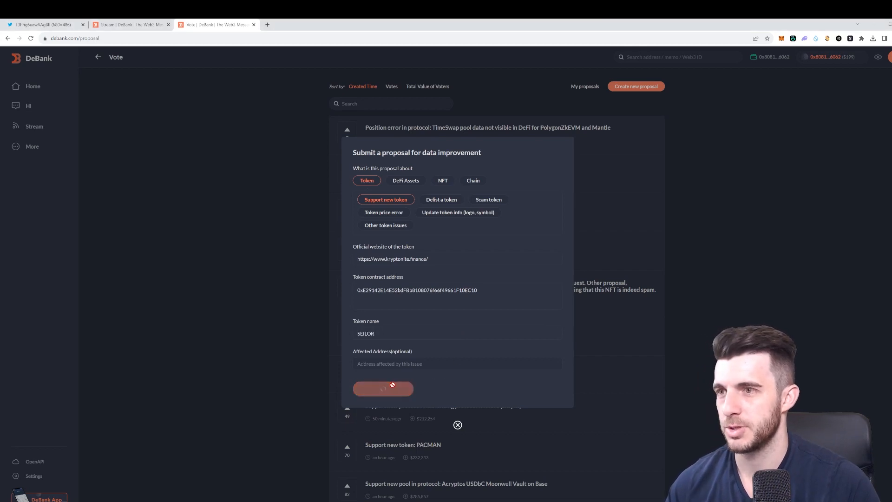
Submit the SEILOR proposal as a completely different matter; refused because only Web3 ID holders can propose
left_click(382, 388)
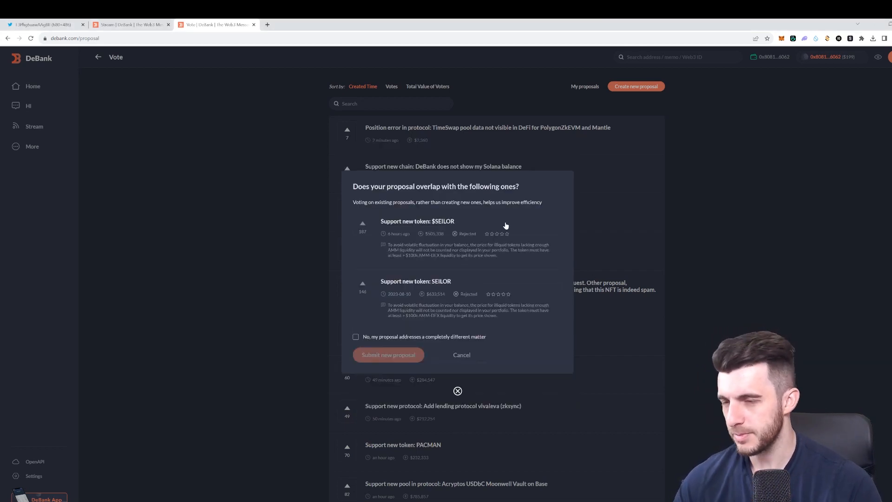
mouse_move(394, 231)
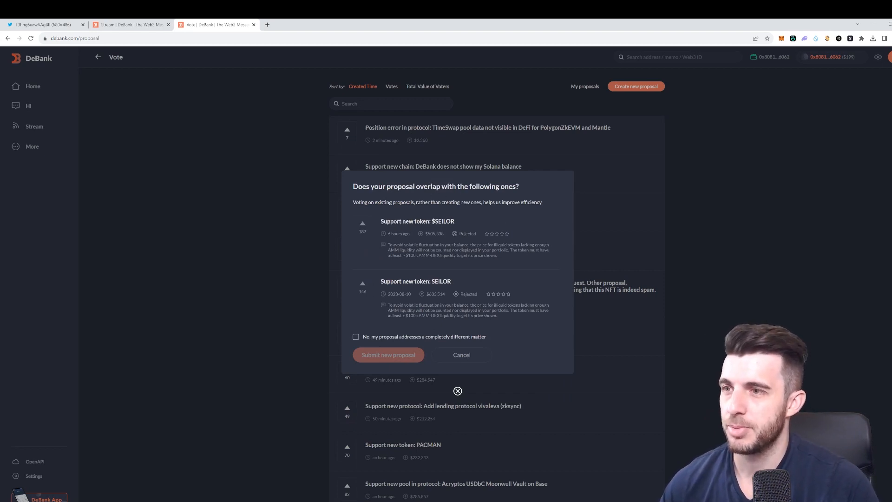
mouse_move(435, 260)
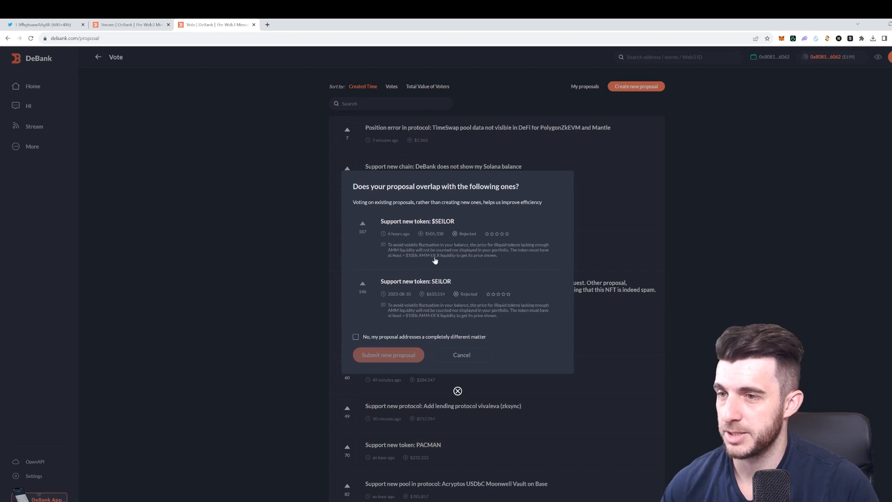
left_click(356, 336)
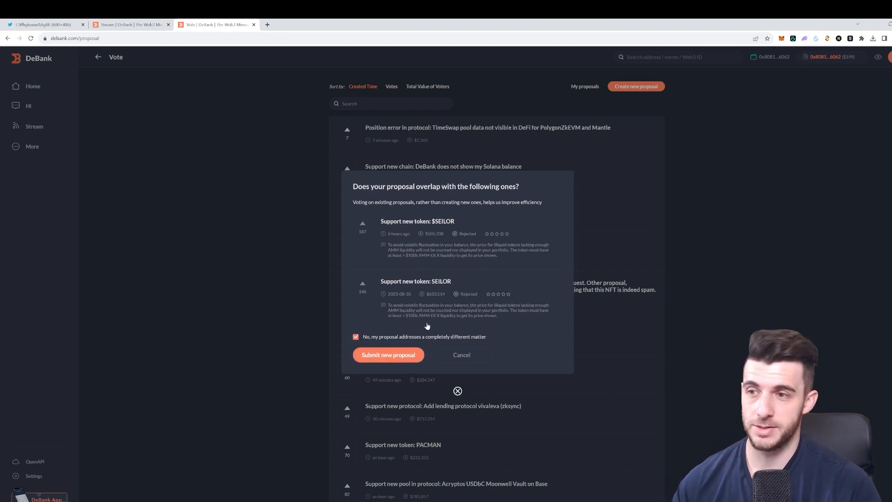
left_click(388, 354)
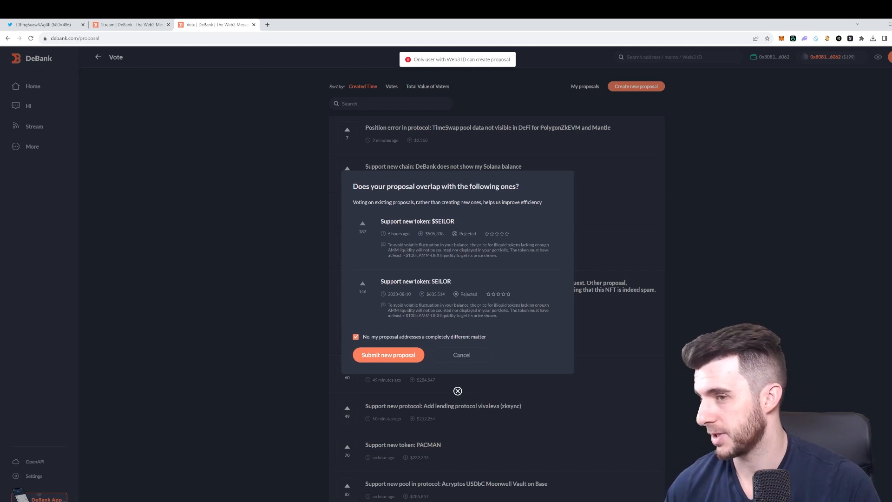
mouse_move(536, 278)
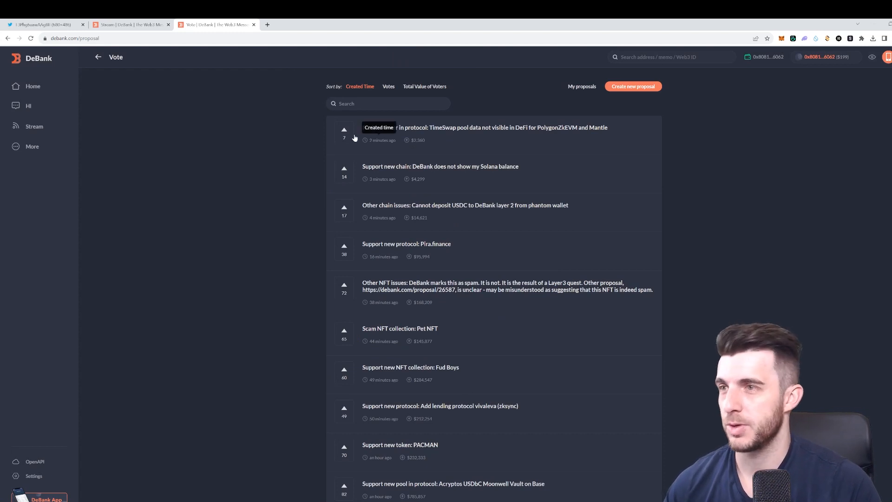
mouse_move(398, 168)
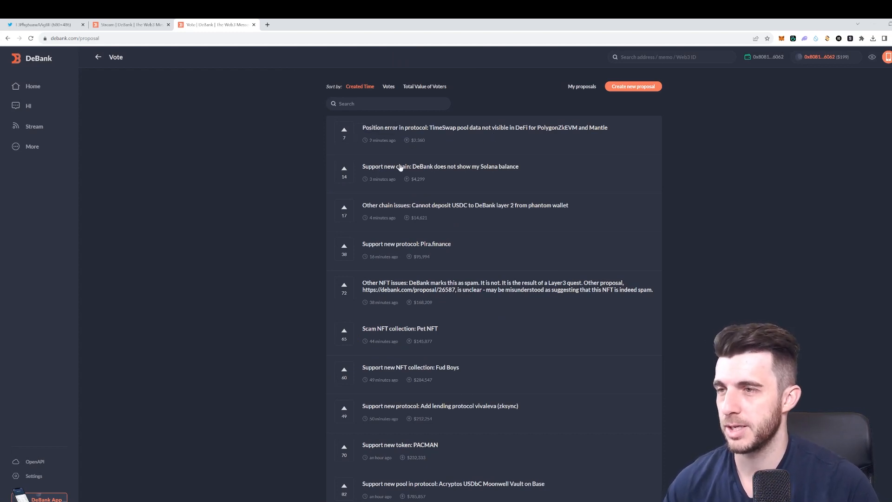
Scroll the Vote list to the 'Support new chain' Solana balance proposal and upvote it
scroll("down", 3)
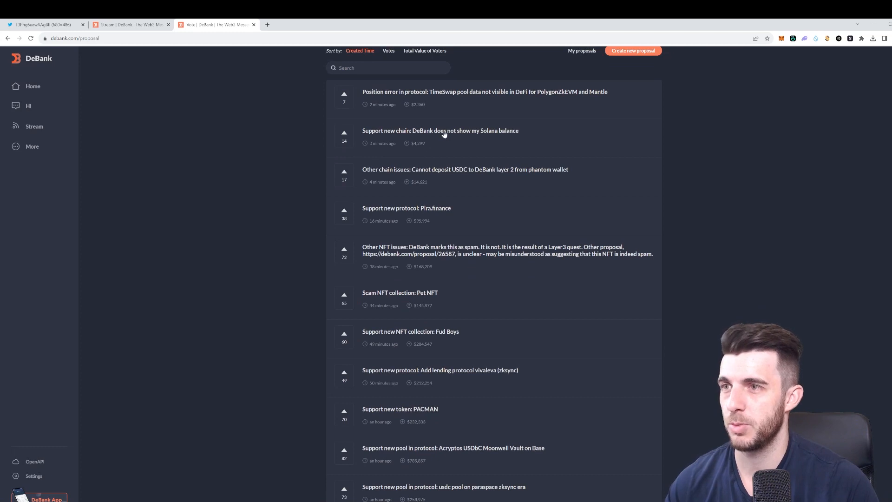
mouse_move(476, 138)
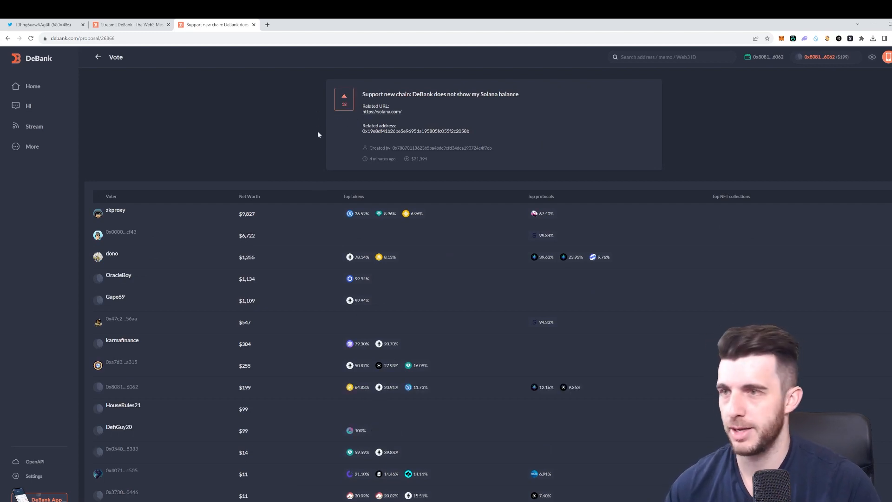
scroll("down", 3)
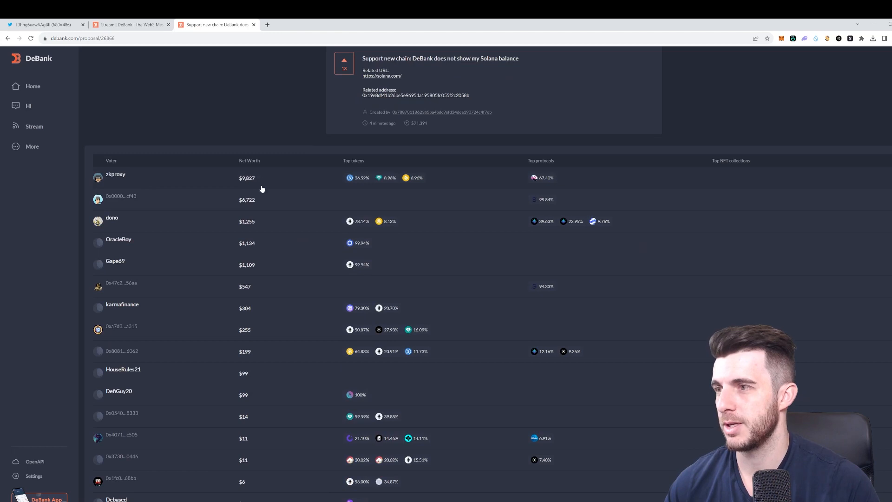
mouse_move(371, 221)
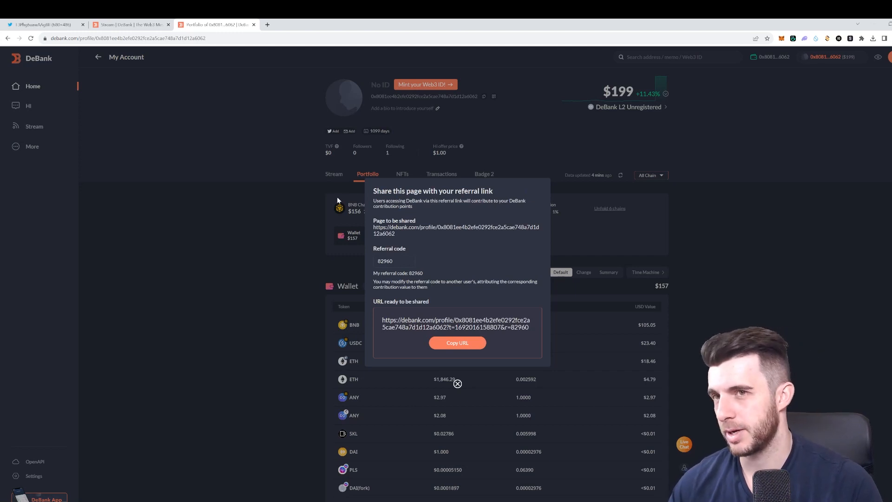
mouse_move(464, 238)
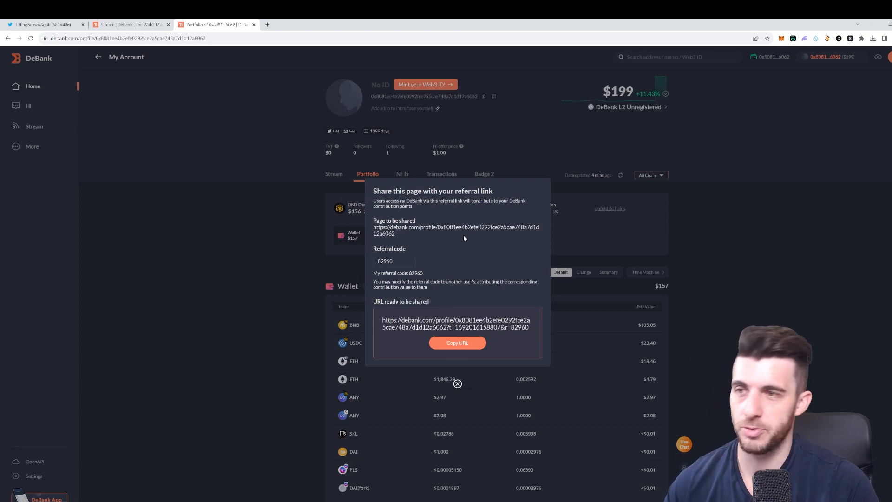
mouse_move(507, 137)
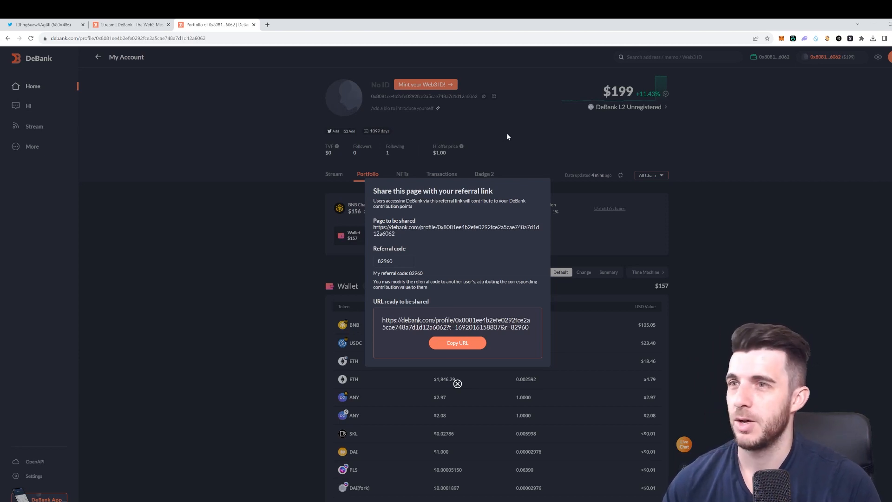
mouse_move(469, 221)
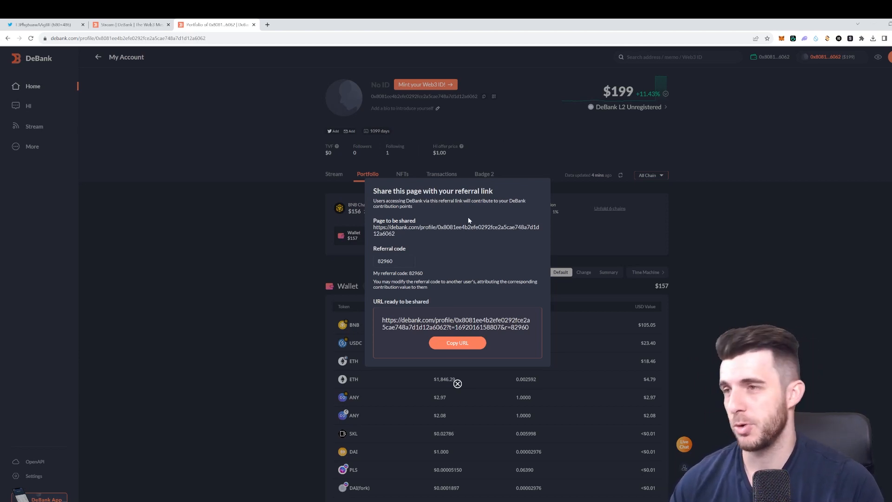